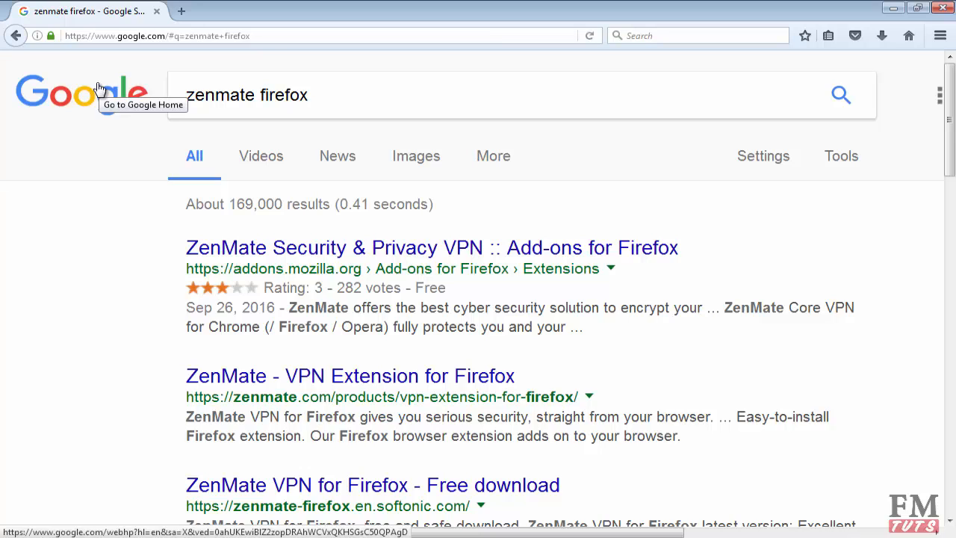
{"action": "mouse_move", "coordinate": [101, 89]}
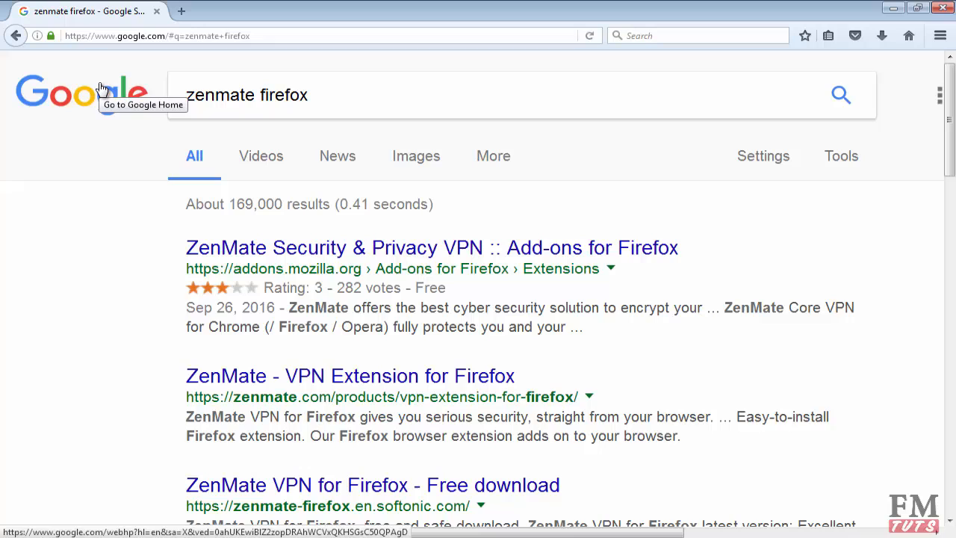
{"action": "mouse_move", "coordinate": [101, 88]}
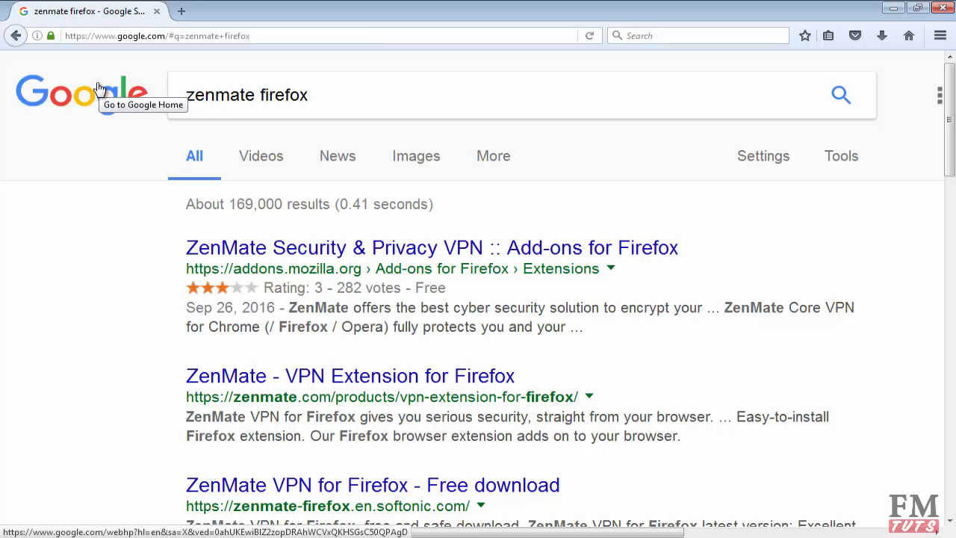
{"action": "mouse_move", "coordinate": [185, 155]}
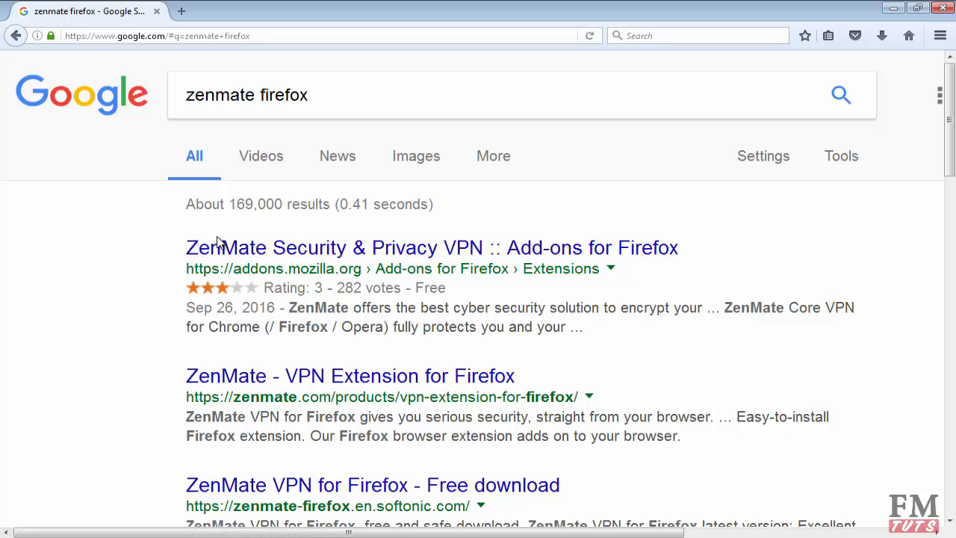
{"action": "mouse_move", "coordinate": [200, 269]}
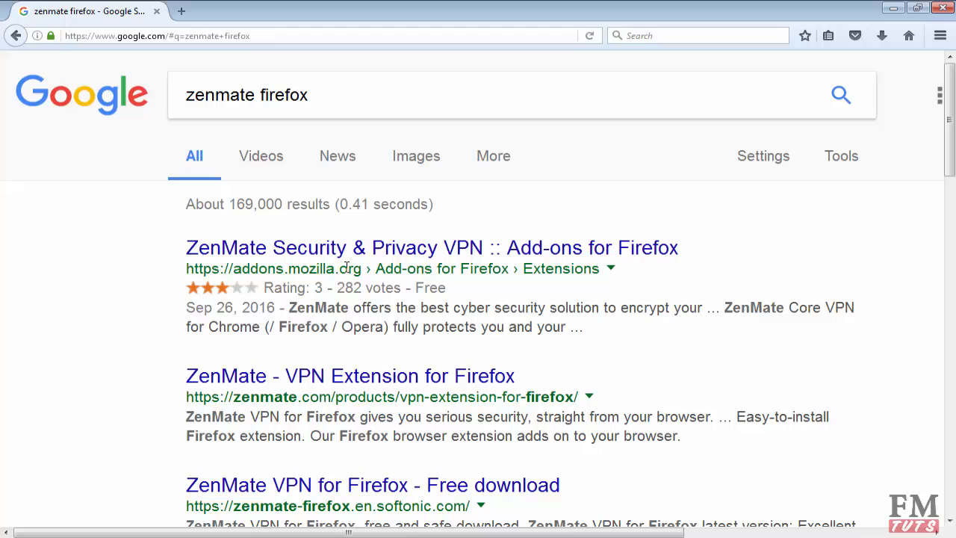
{"action": "mouse_move", "coordinate": [280, 258]}
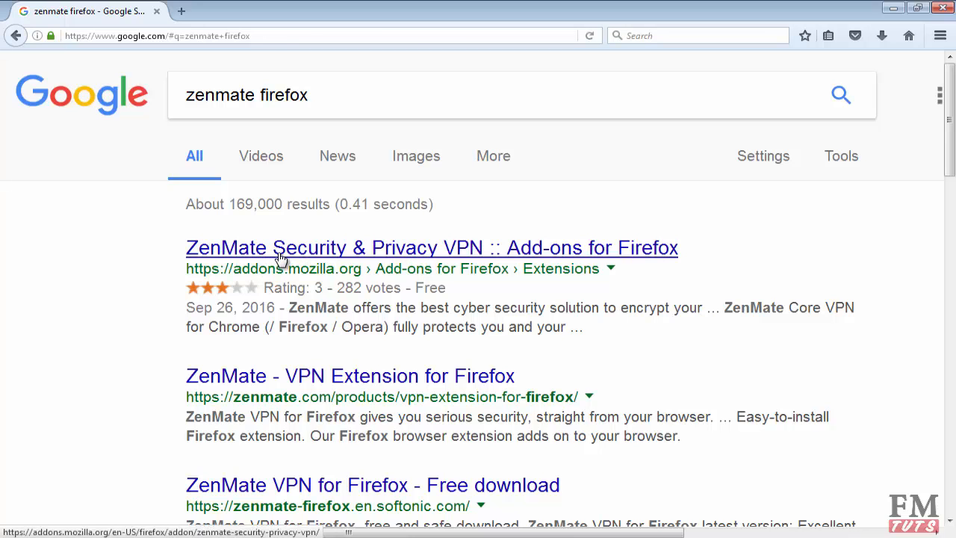
Install the ZenMate Security & Privacy VPN add-on from its addons.mozilla.org listing and dismiss the notice.
{"action": "left_click", "coordinate": [431, 247]}
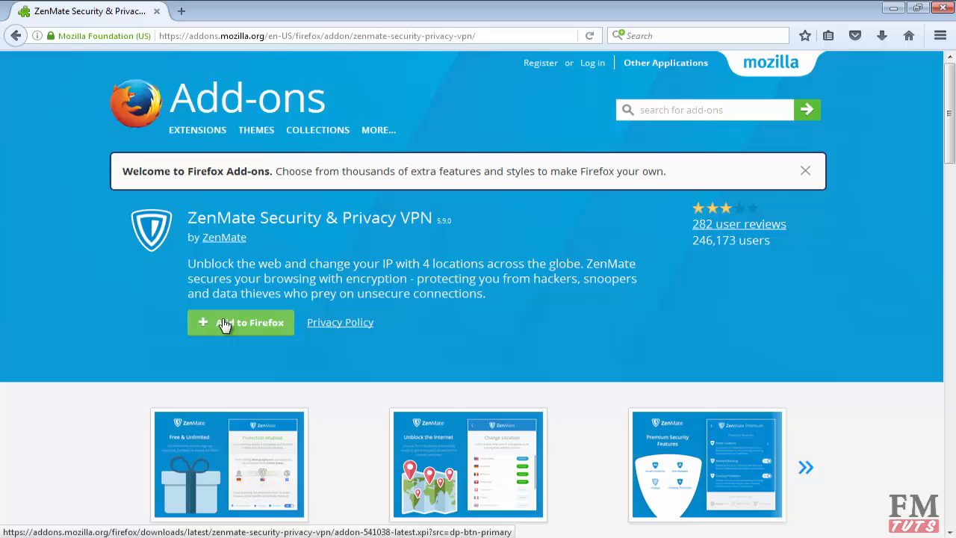
{"action": "left_click", "coordinate": [240, 322]}
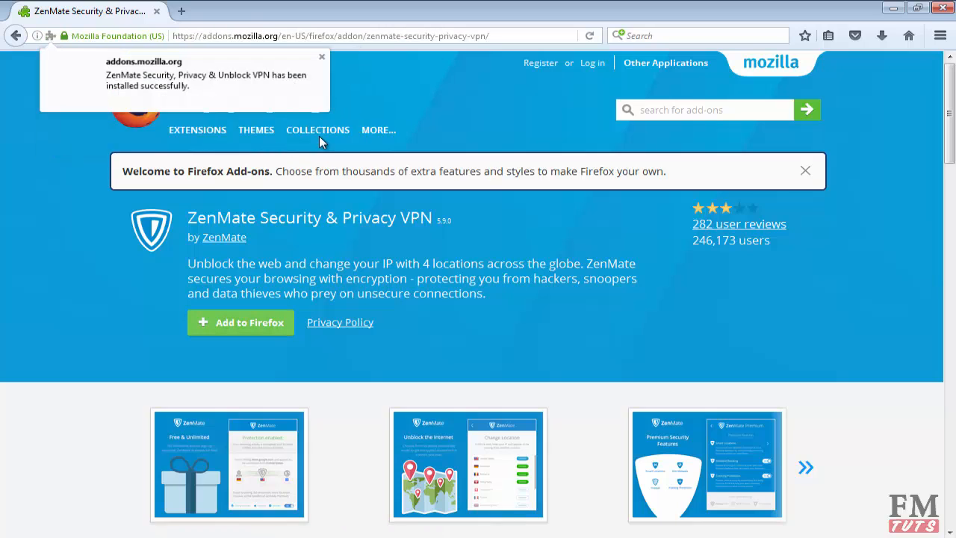
{"action": "left_click", "coordinate": [910, 35]}
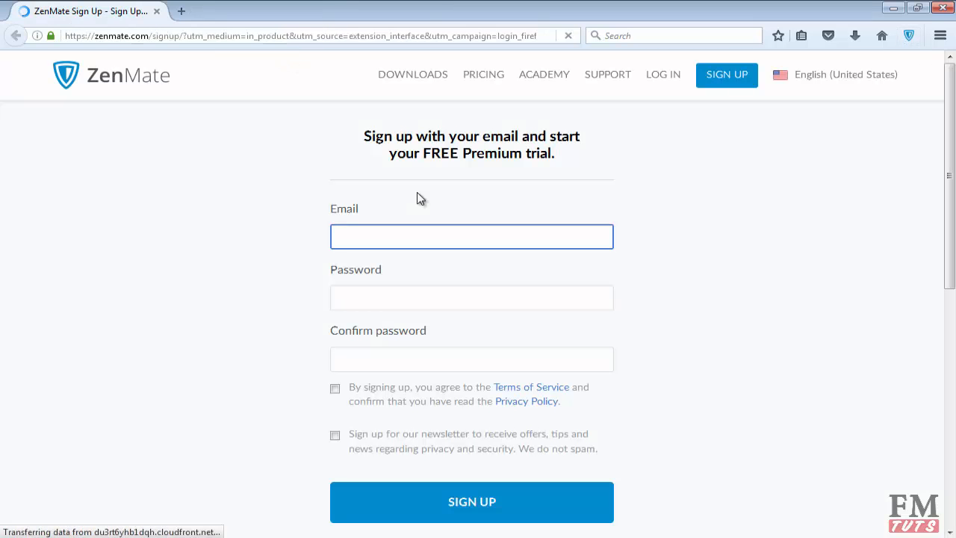
Fill in email and matching passwords, accept terms and newsletter, and submit sign-up.
{"action": "left_click", "coordinate": [471, 236]}
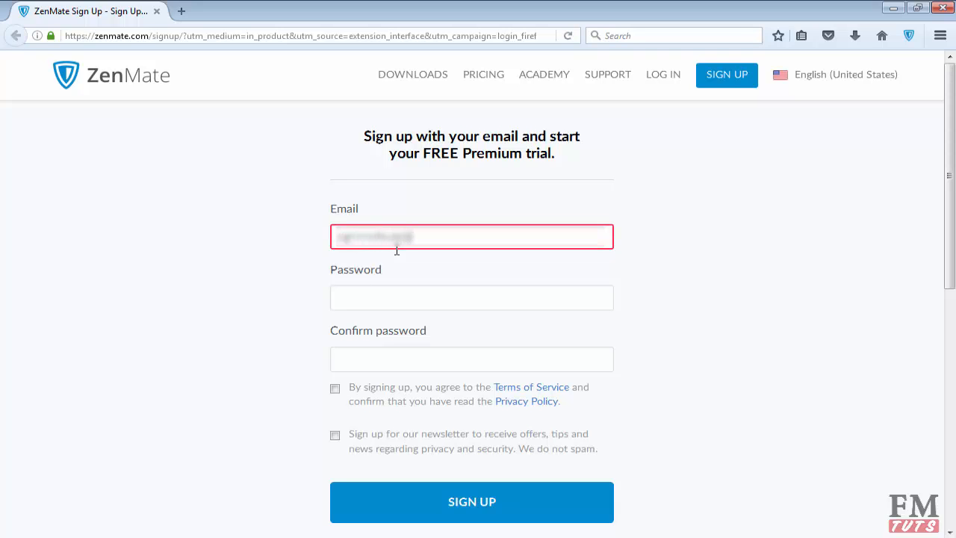
{"action": "left_click", "coordinate": [471, 298]}
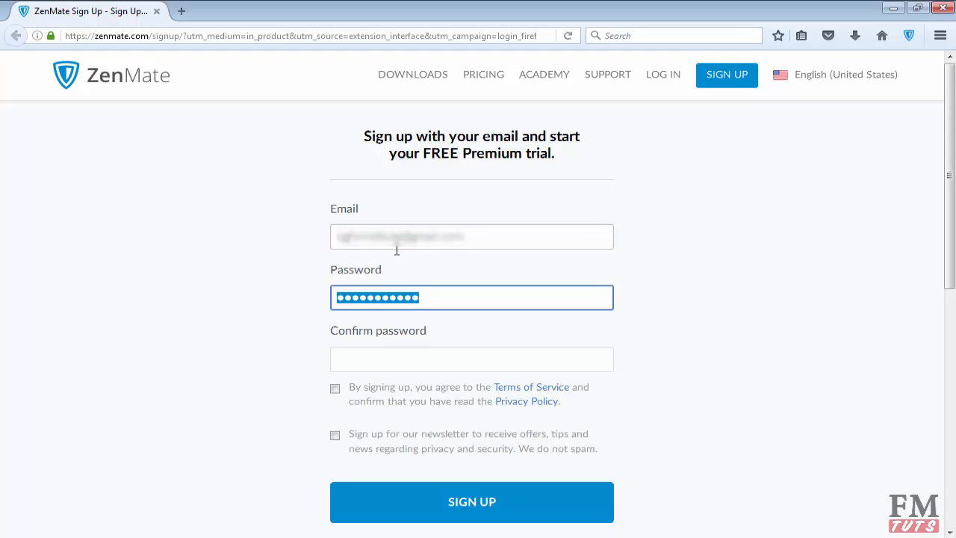
{"action": "key", "text": "Backspace"}
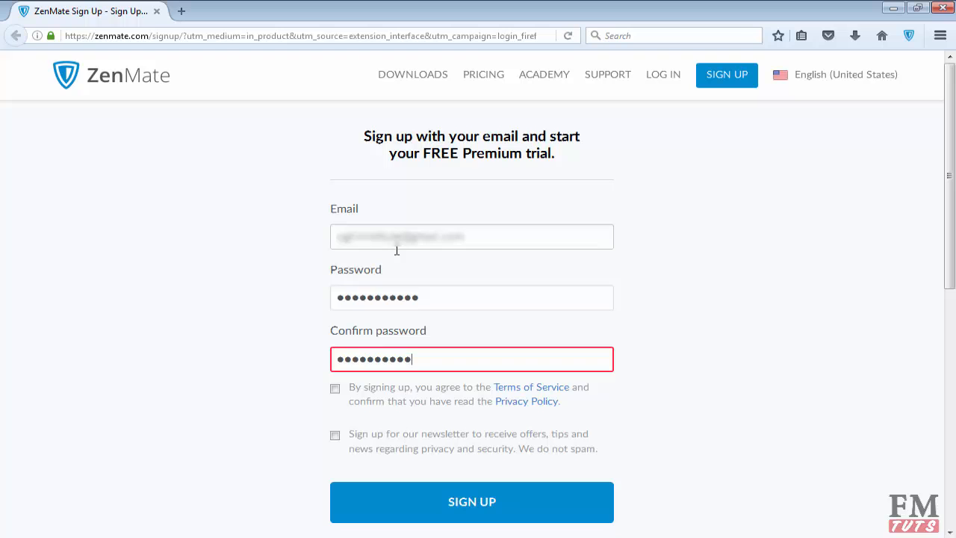
{"action": "left_click", "coordinate": [335, 387]}
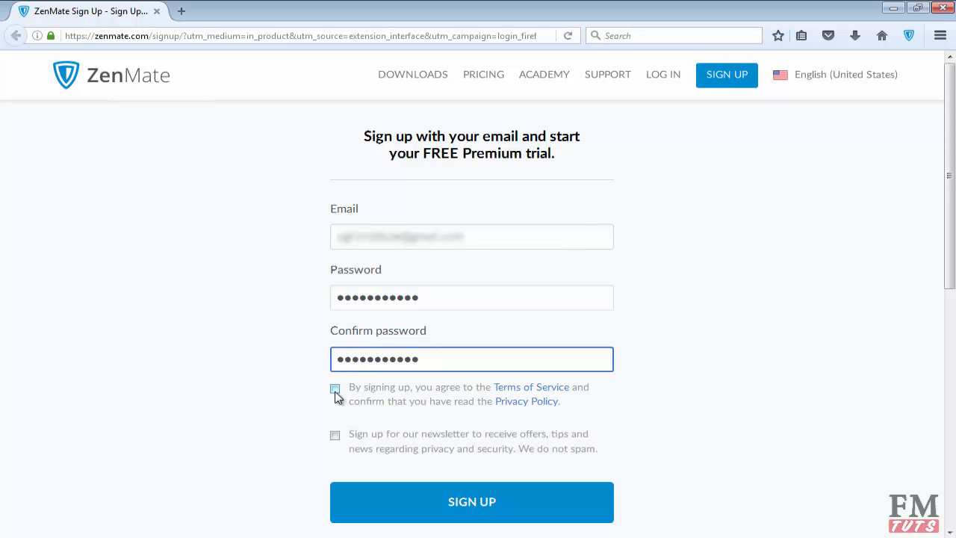
{"action": "left_click", "coordinate": [334, 387]}
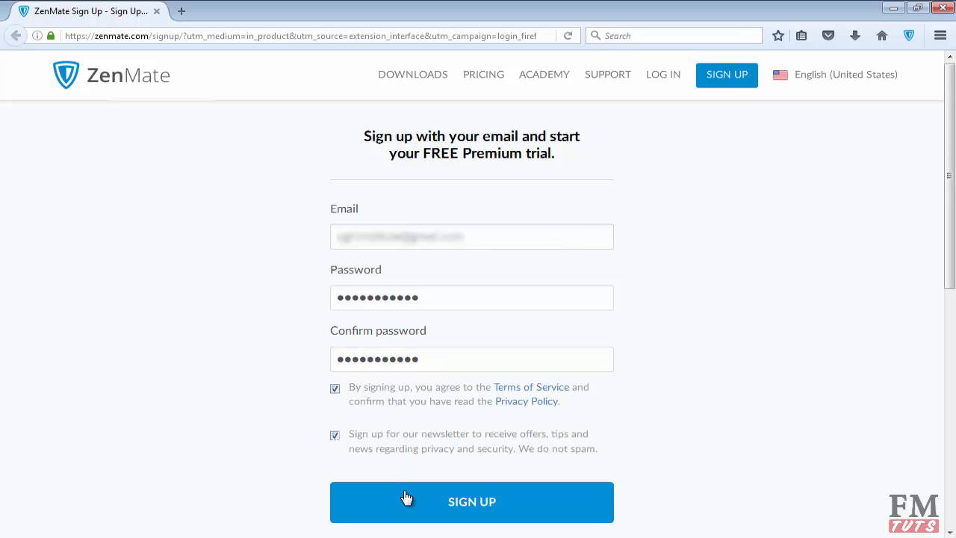
{"action": "left_click", "coordinate": [472, 501]}
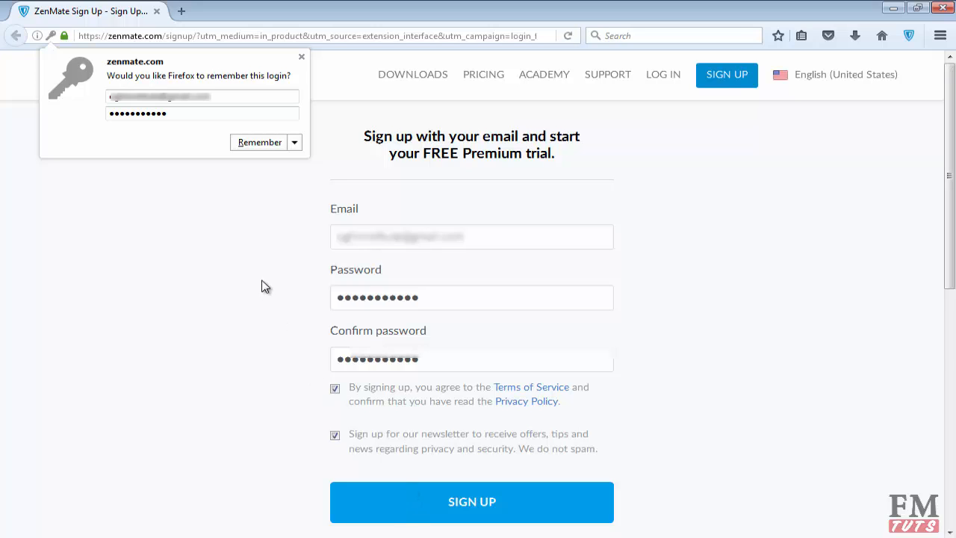
{"action": "left_click", "coordinate": [471, 502]}
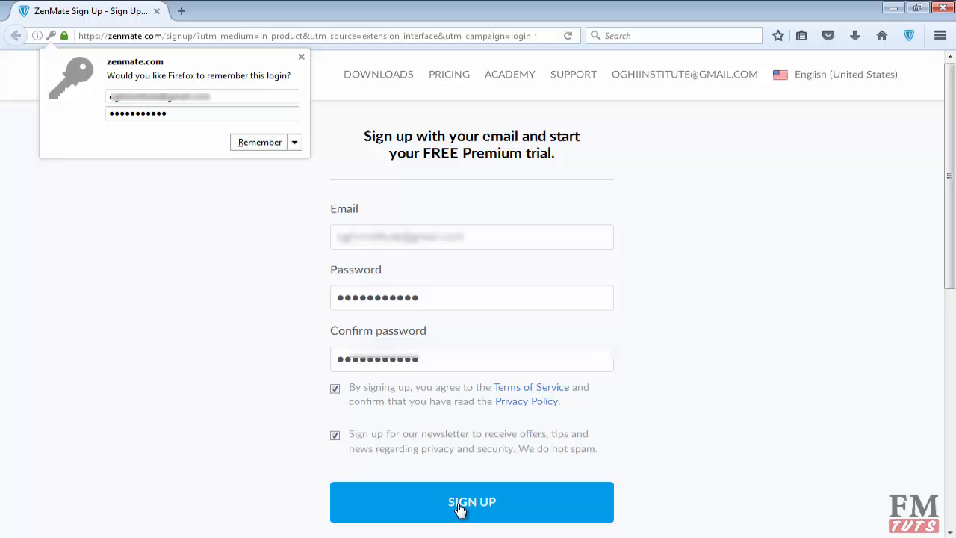
Finish account creation and follow the email confirmation link, which hits a redirect error.
{"action": "left_click", "coordinate": [471, 501]}
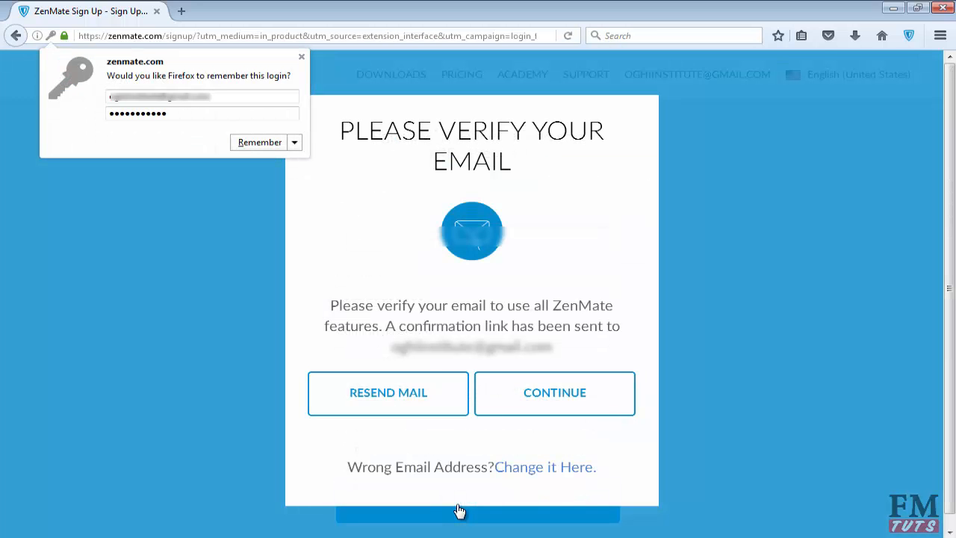
{"action": "mouse_move", "coordinate": [529, 461]}
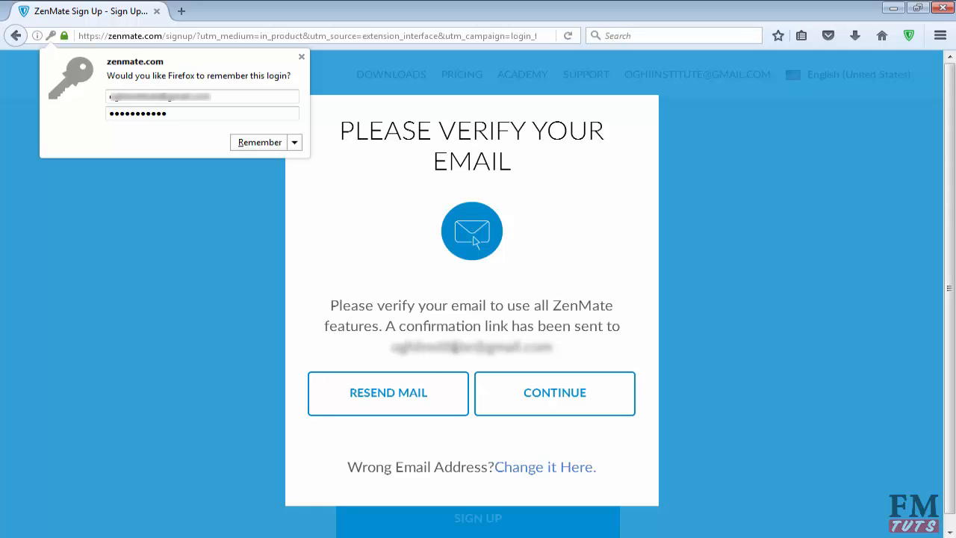
{"action": "mouse_move", "coordinate": [394, 280]}
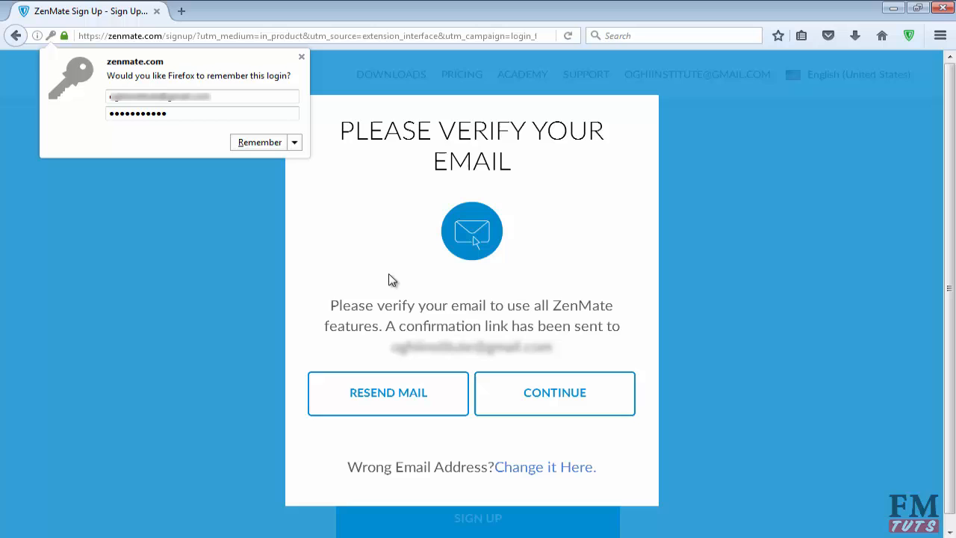
{"action": "mouse_move", "coordinate": [483, 334]}
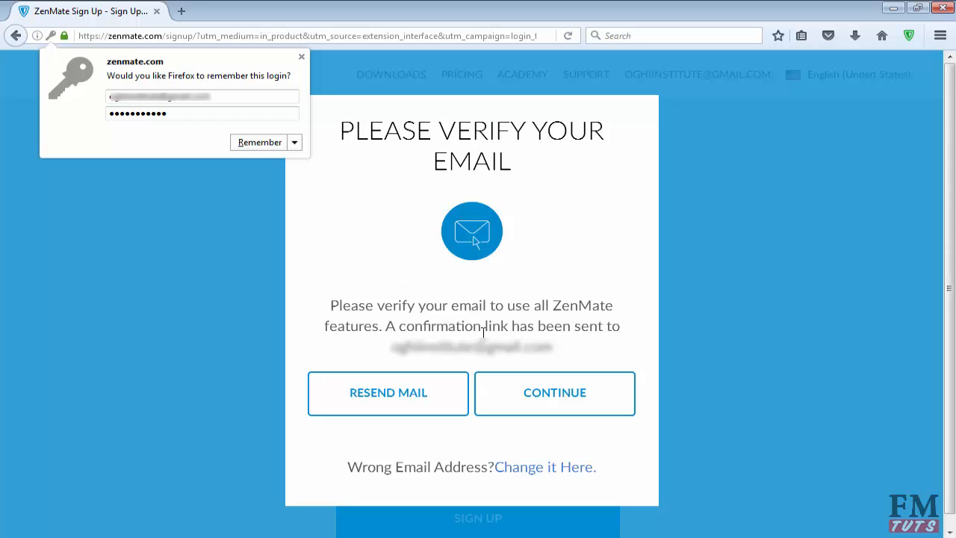
{"action": "left_click", "coordinate": [554, 393]}
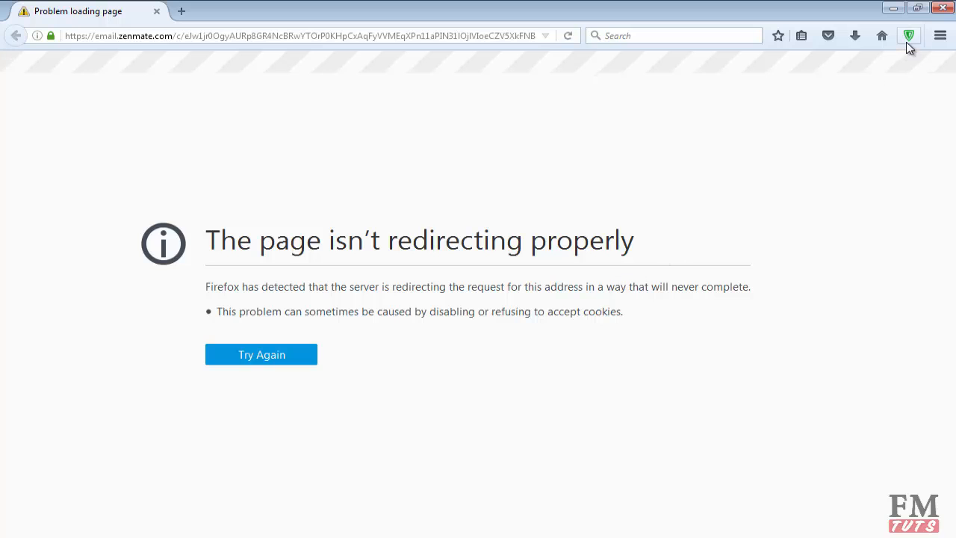
Open the ZenMate panel and turn protection off and back on.
{"action": "left_click", "coordinate": [908, 35]}
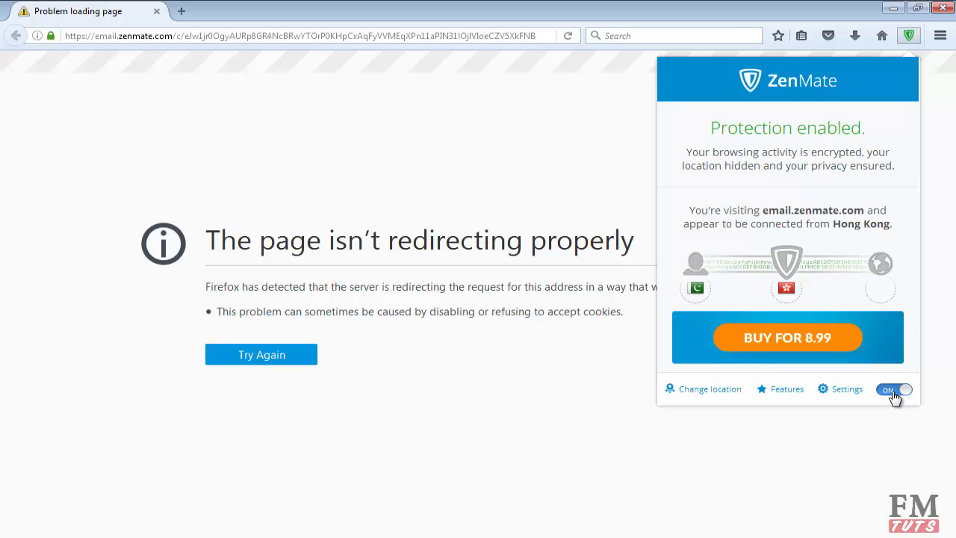
{"action": "left_click", "coordinate": [894, 390]}
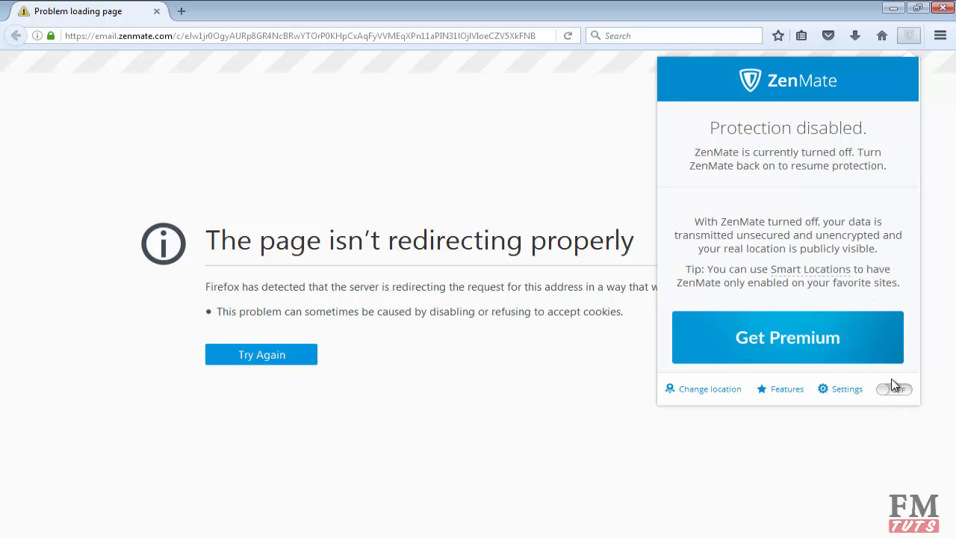
{"action": "left_click", "coordinate": [703, 388]}
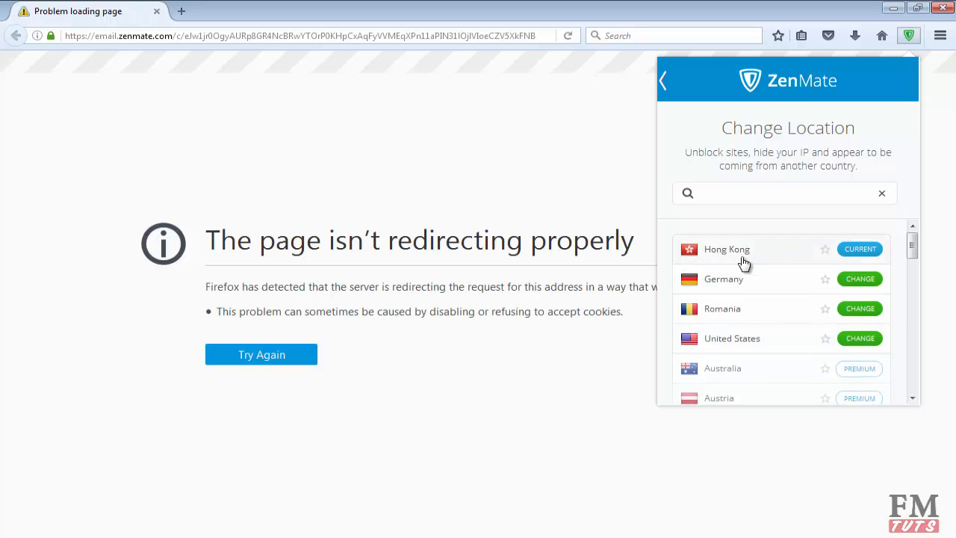
{"action": "mouse_move", "coordinate": [722, 345]}
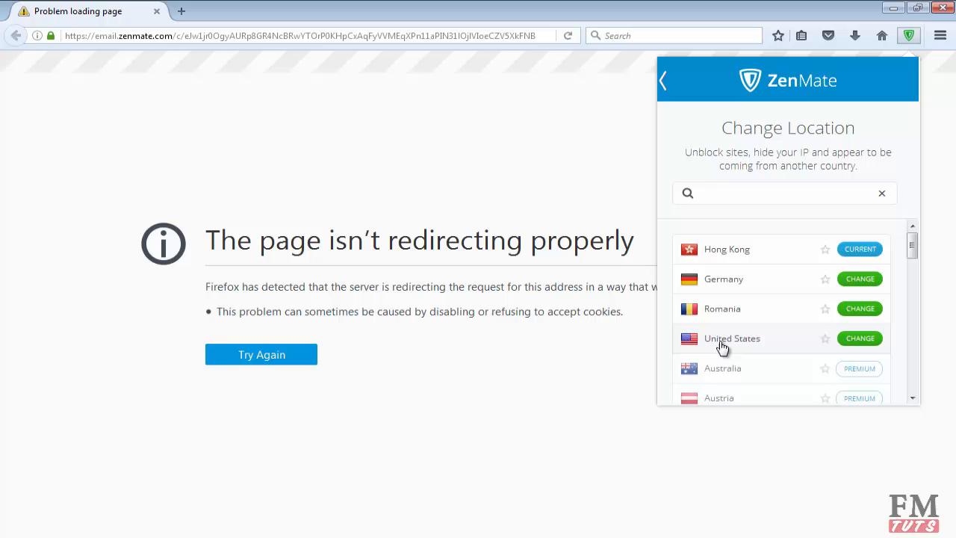
{"action": "mouse_move", "coordinate": [734, 329]}
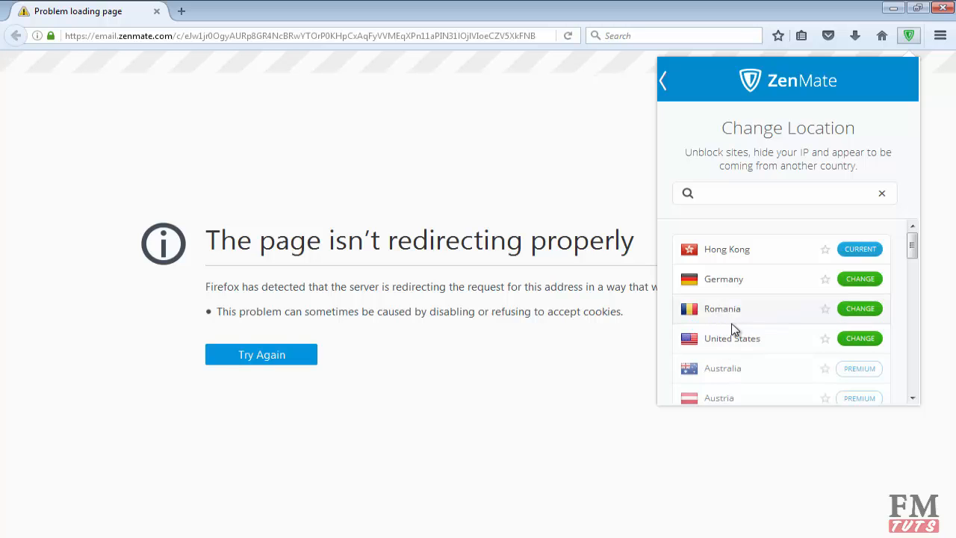
Browse the locked premium country list, then go back to the main protection overview.
{"action": "scroll", "scroll_direction": "down", "scroll_amount": 3}
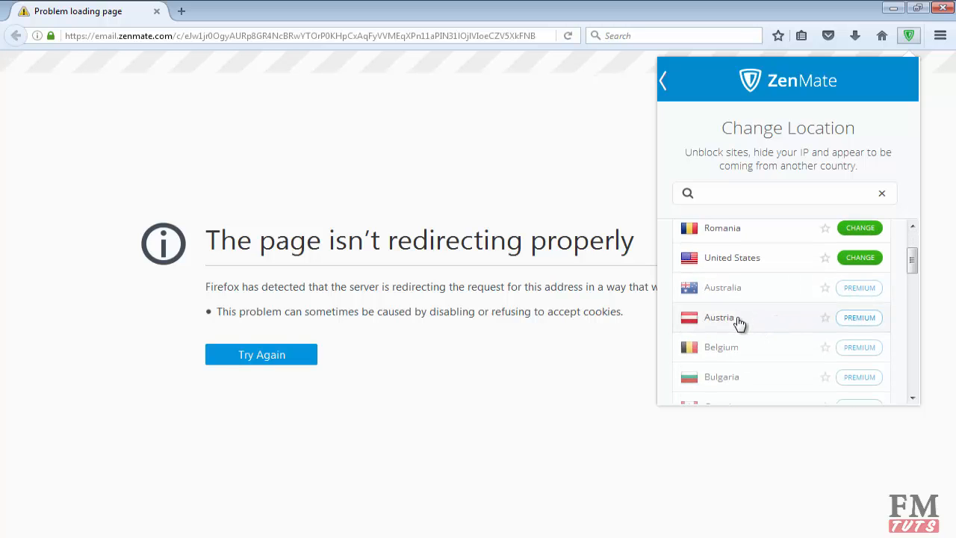
{"action": "scroll", "scroll_direction": "down", "scroll_amount": 3}
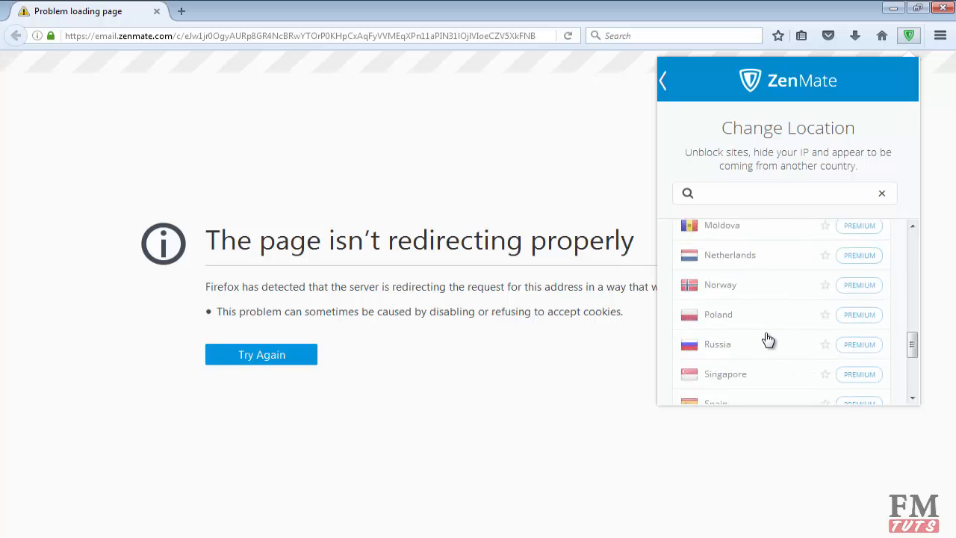
{"action": "scroll", "scroll_direction": "down", "scroll_amount": 3}
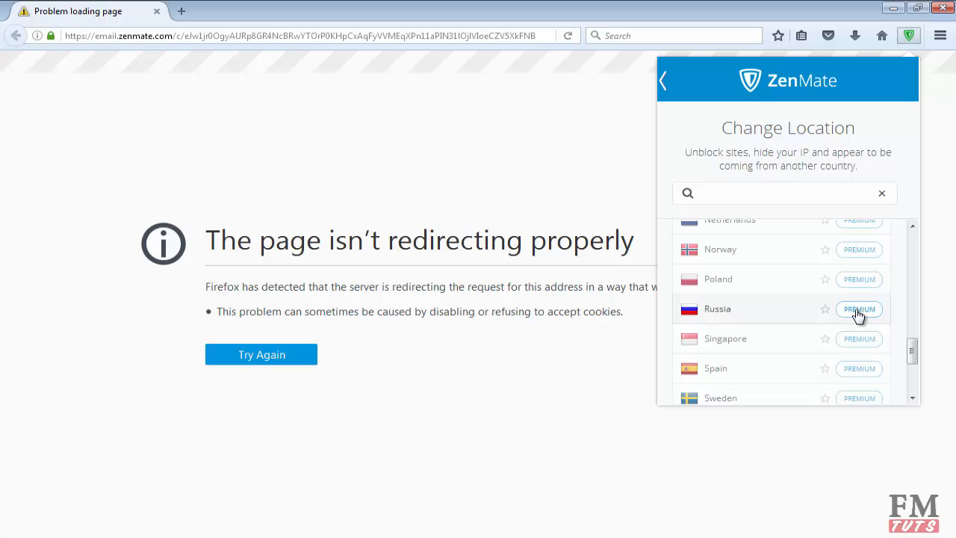
{"action": "scroll", "scroll_direction": "up", "scroll_amount": 3}
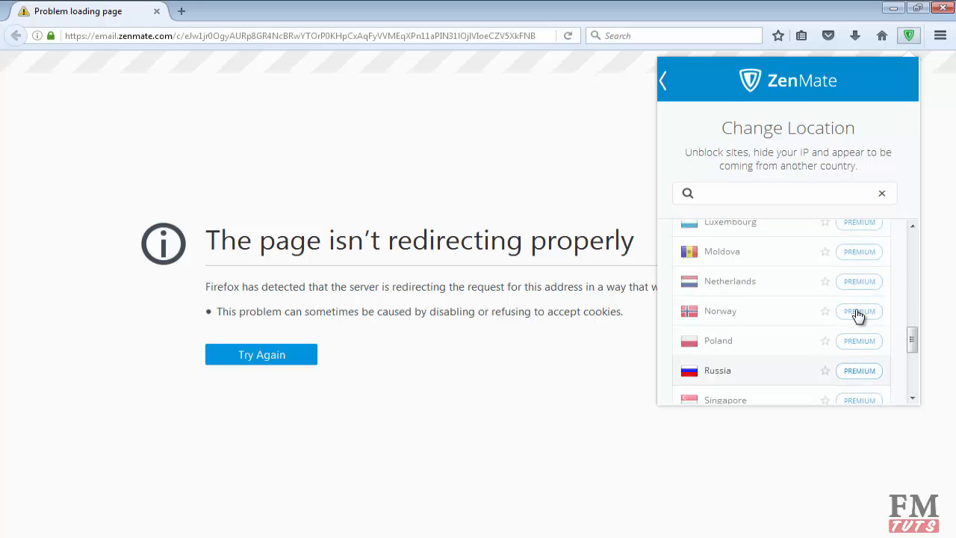
{"action": "scroll", "scroll_direction": "up", "scroll_amount": 3}
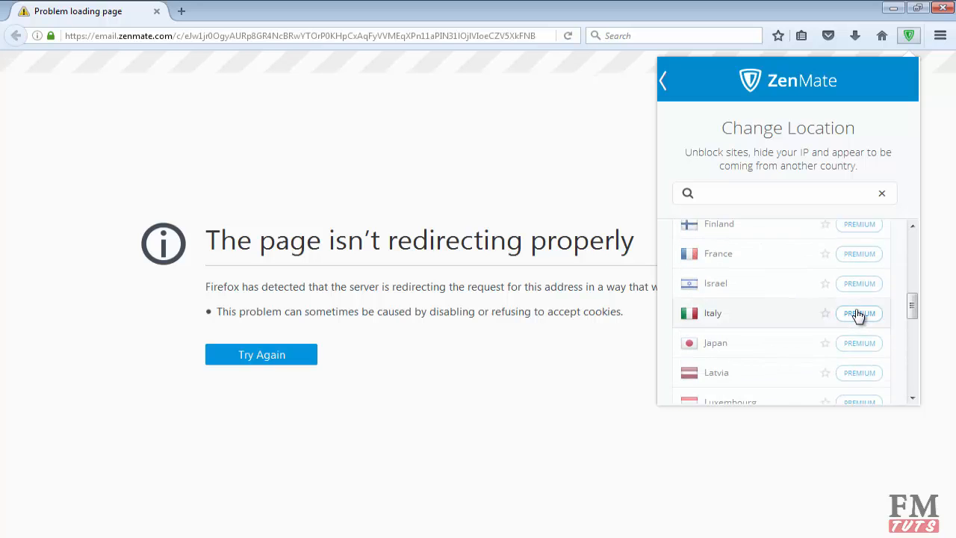
{"action": "scroll", "scroll_direction": "down", "scroll_amount": 3}
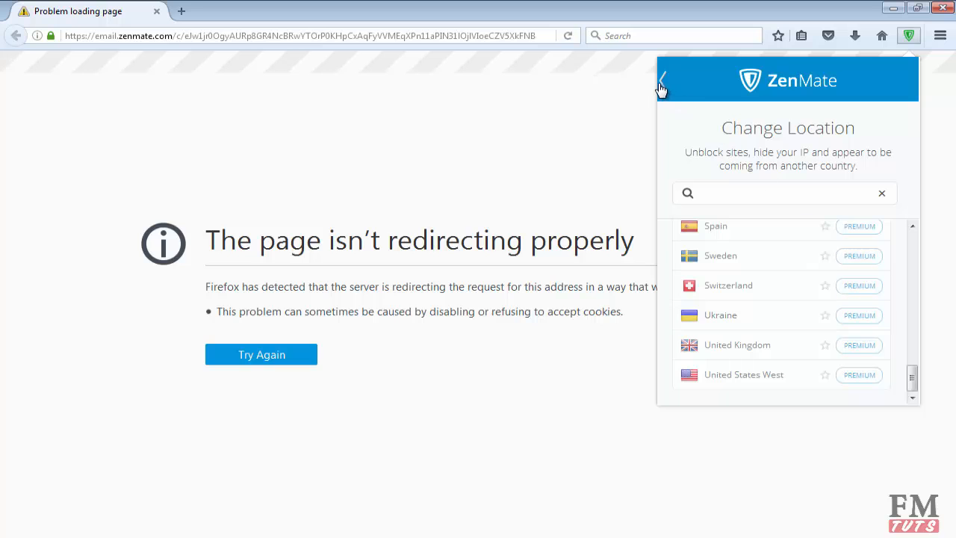
{"action": "left_click", "coordinate": [662, 80]}
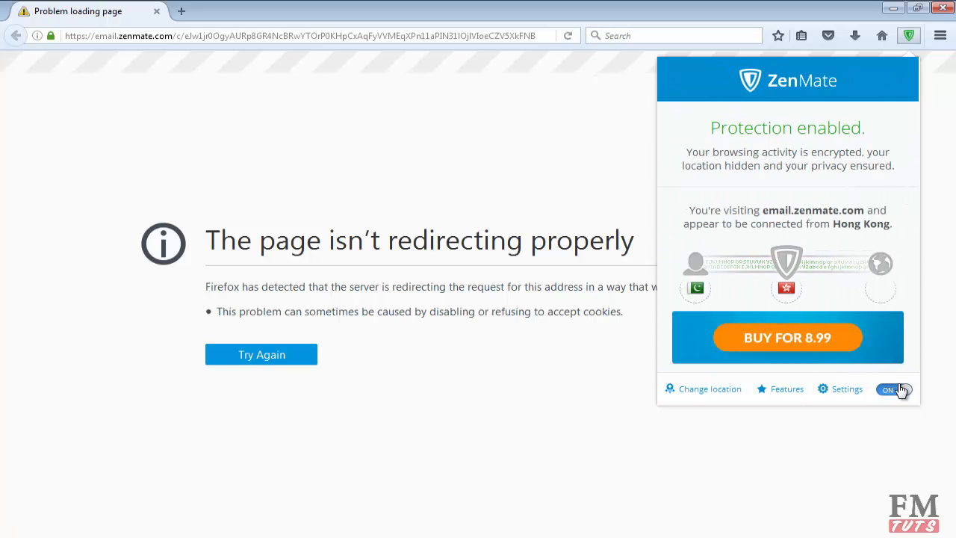
{"action": "left_click", "coordinate": [299, 35]}
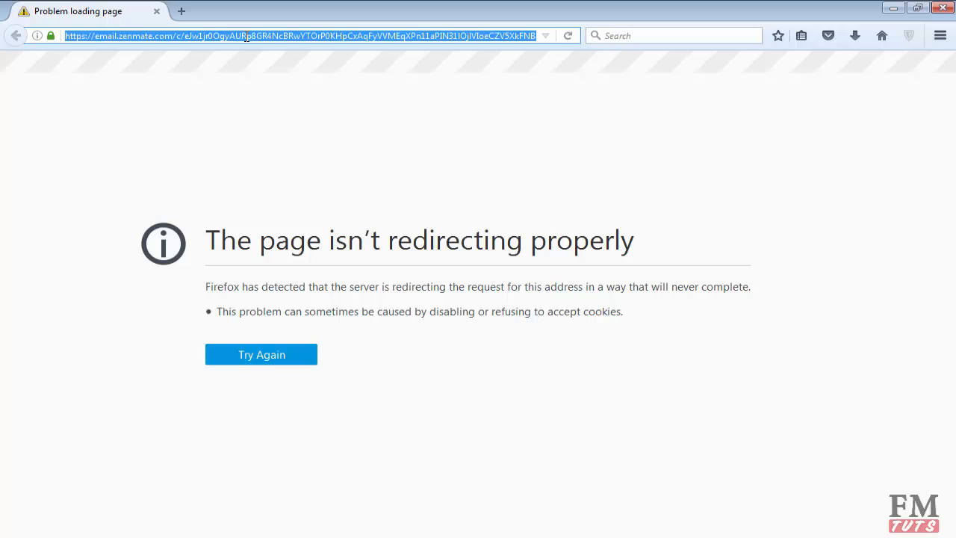
{"action": "type", "text": "www.ze"}
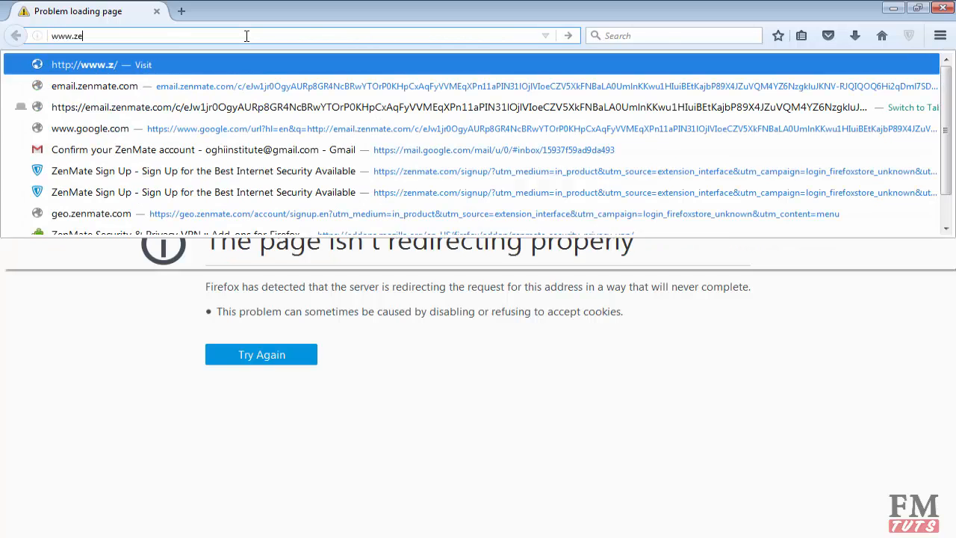
{"action": "type", "text": "nmate.com"}
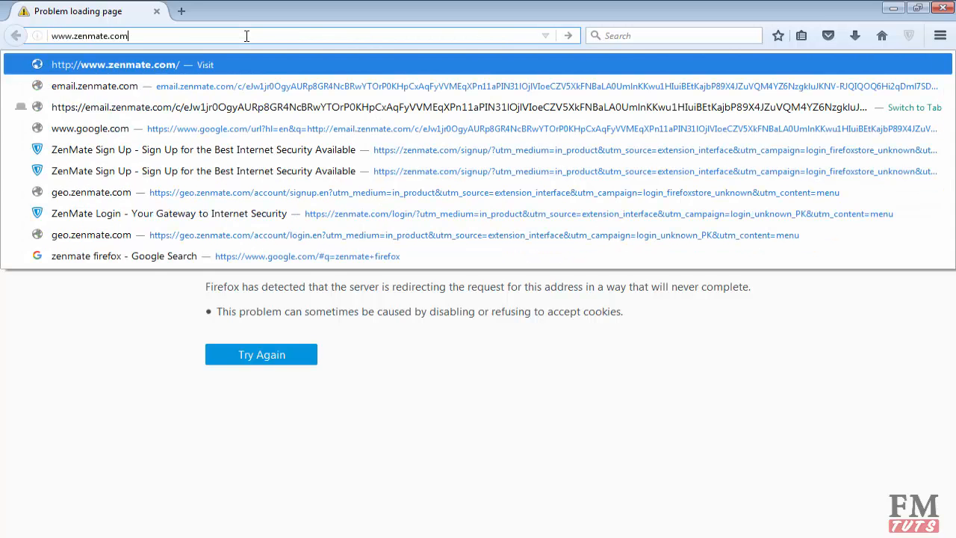
{"action": "type", "text": "/promotion/share/"}
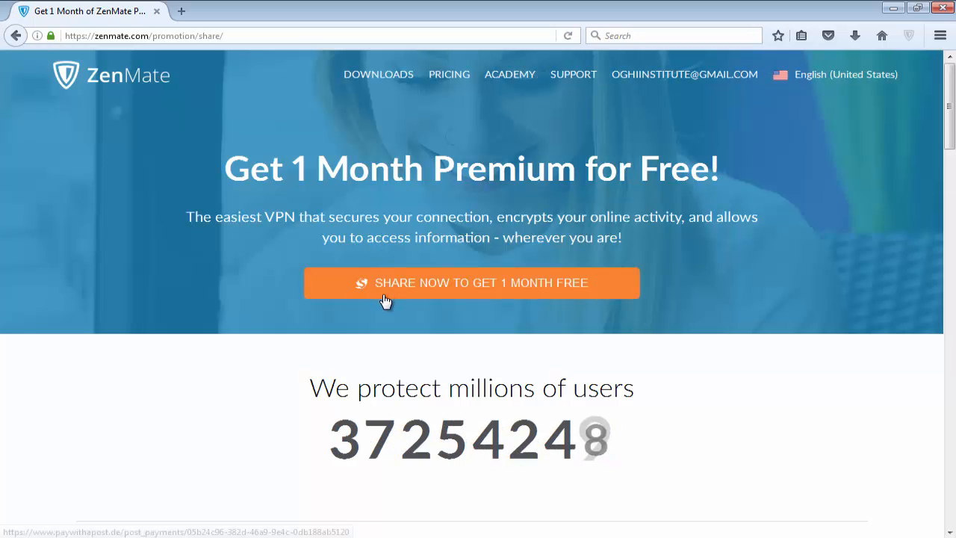
{"action": "mouse_move", "coordinate": [480, 293]}
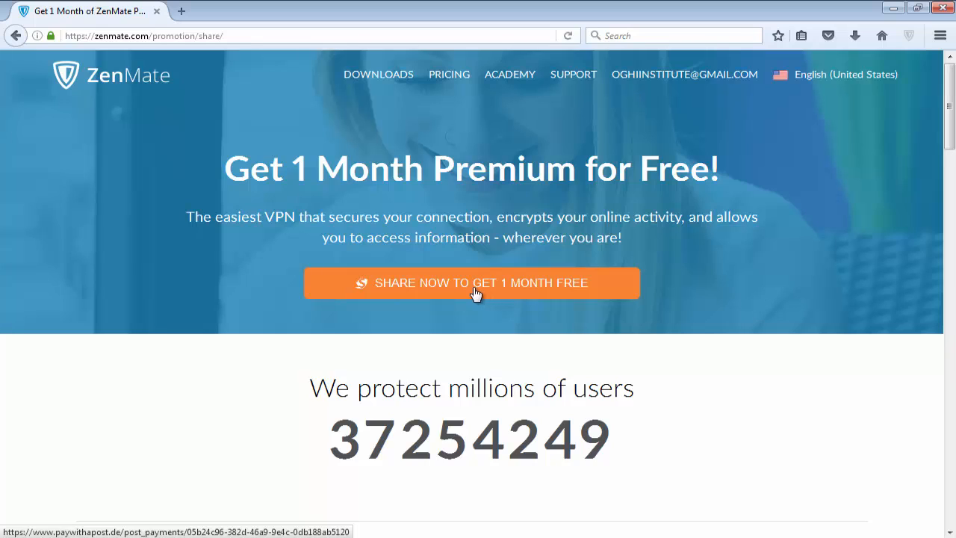
{"action": "mouse_move", "coordinate": [379, 275]}
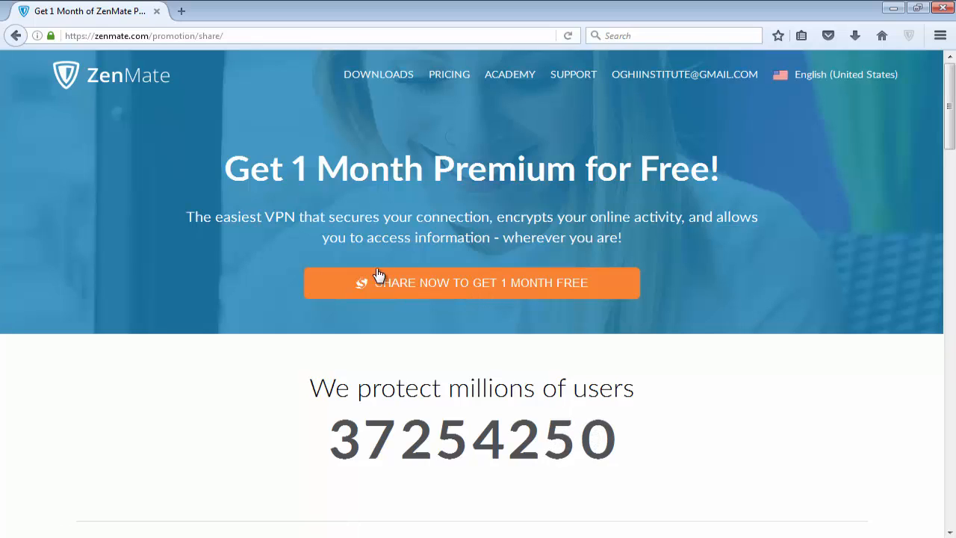
{"action": "mouse_move", "coordinate": [422, 287]}
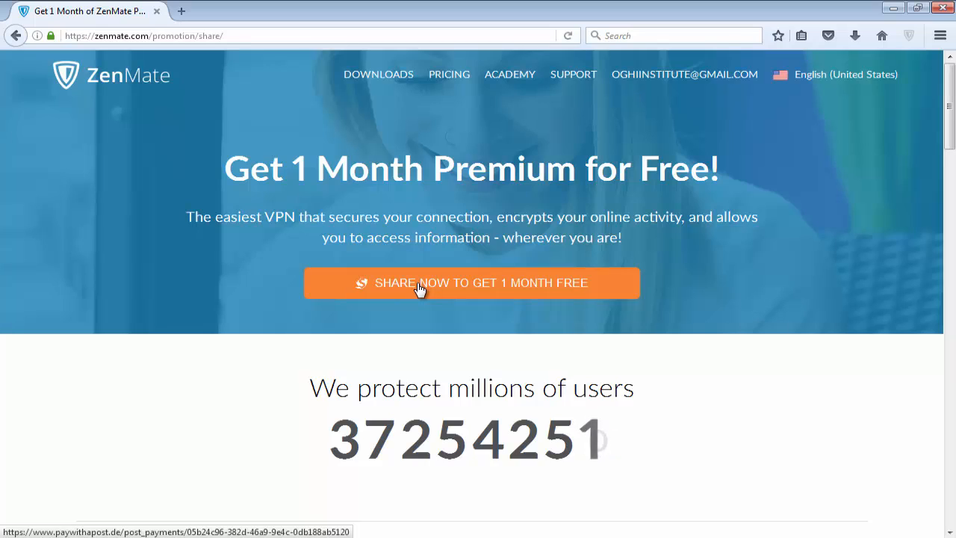
{"action": "mouse_move", "coordinate": [448, 290]}
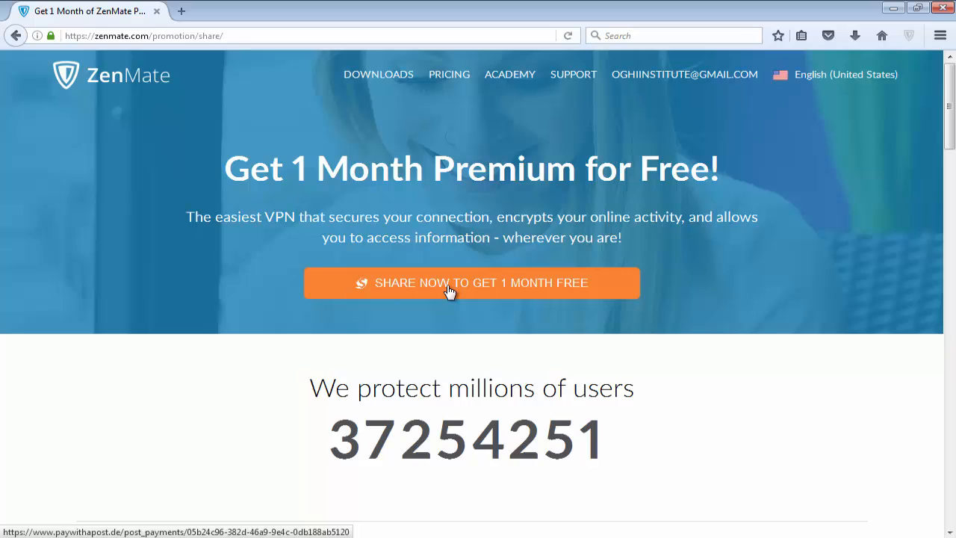
{"action": "mouse_move", "coordinate": [429, 292]}
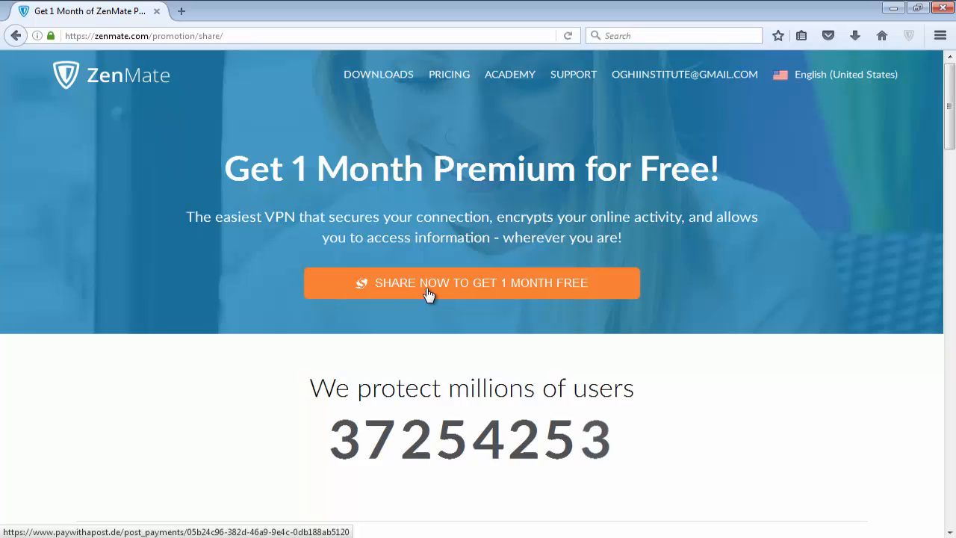
{"action": "left_click", "coordinate": [471, 283]}
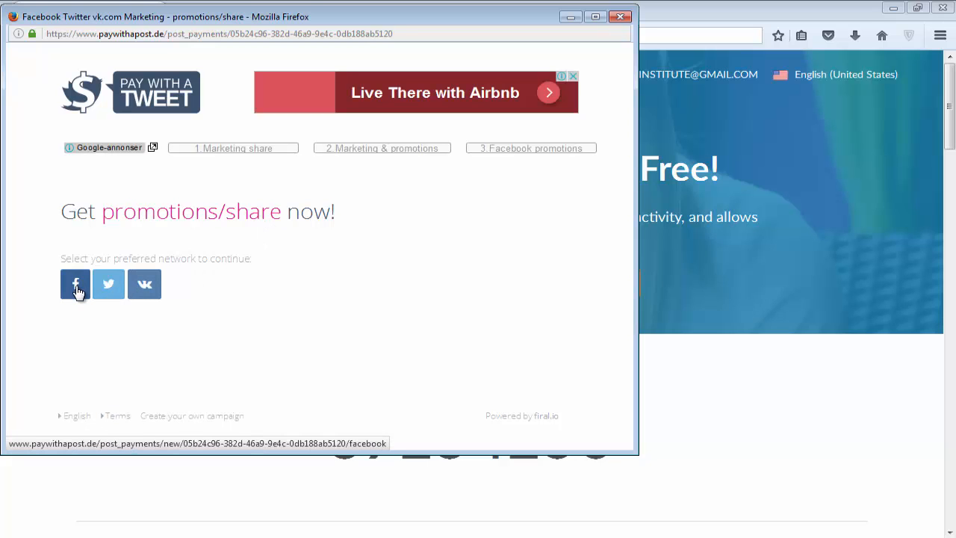
{"action": "mouse_move", "coordinate": [143, 284]}
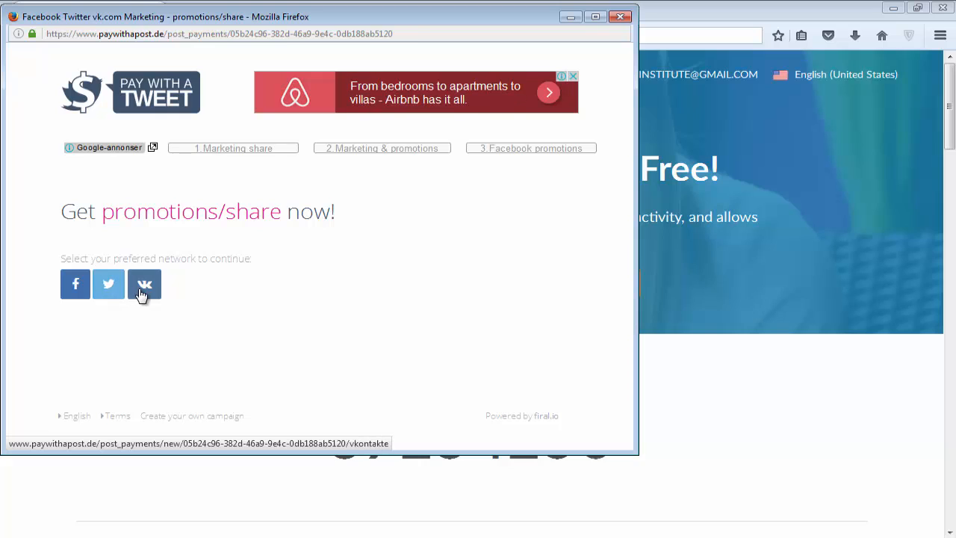
{"action": "mouse_move", "coordinate": [108, 284]}
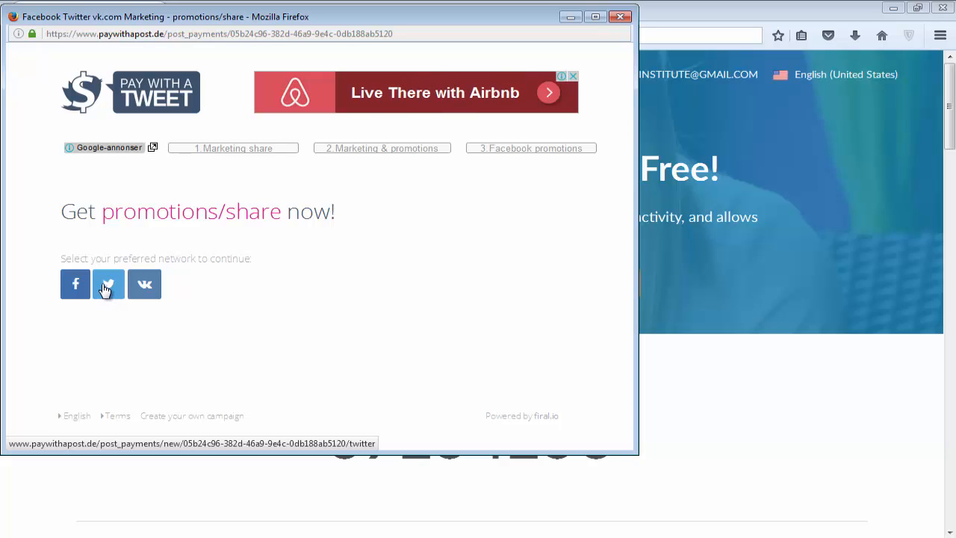
{"action": "mouse_move", "coordinate": [107, 301]}
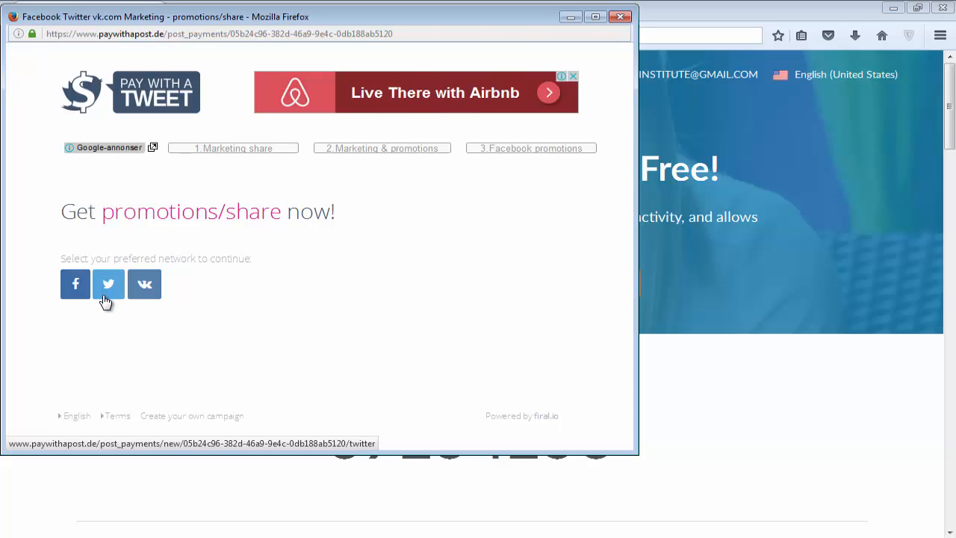
{"action": "left_click", "coordinate": [108, 284]}
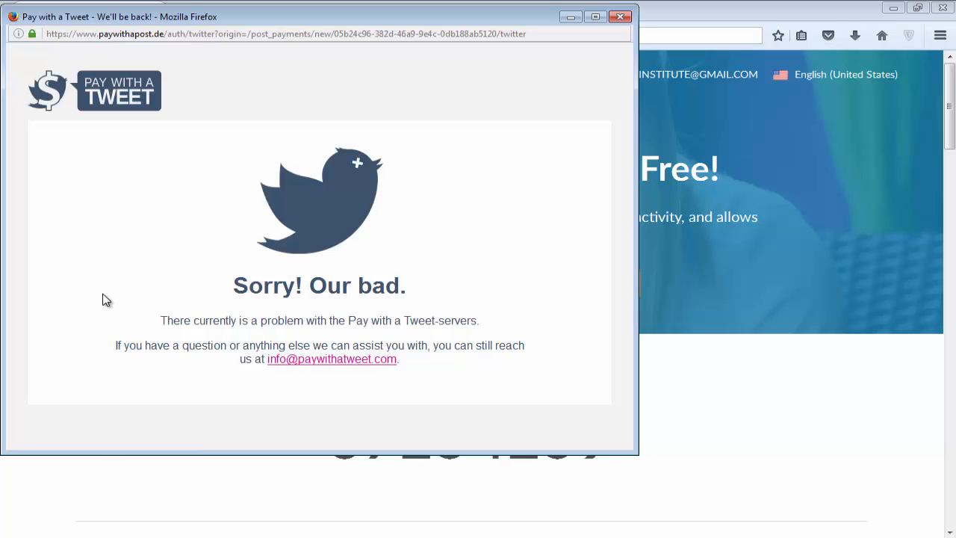
{"action": "mouse_move", "coordinate": [269, 311]}
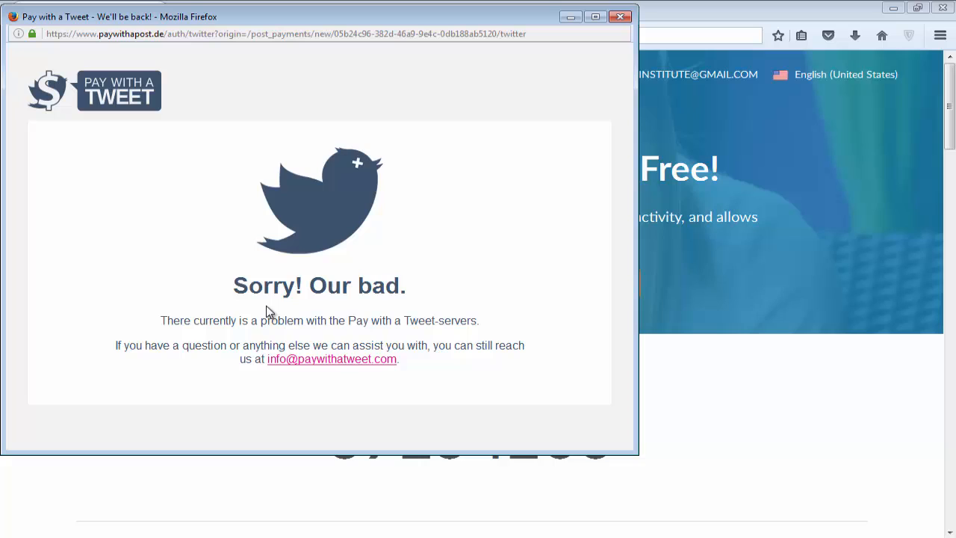
{"action": "mouse_move", "coordinate": [287, 266]}
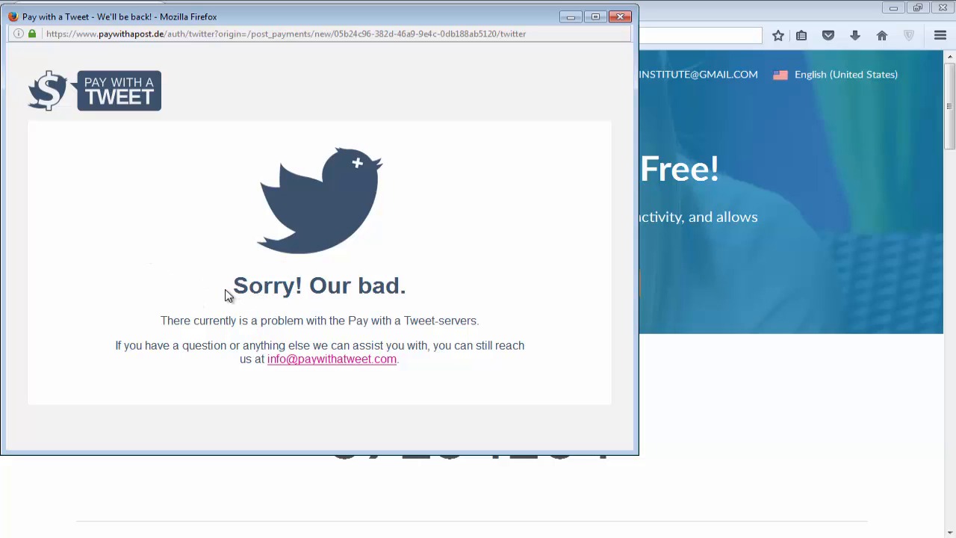
{"action": "mouse_move", "coordinate": [286, 273]}
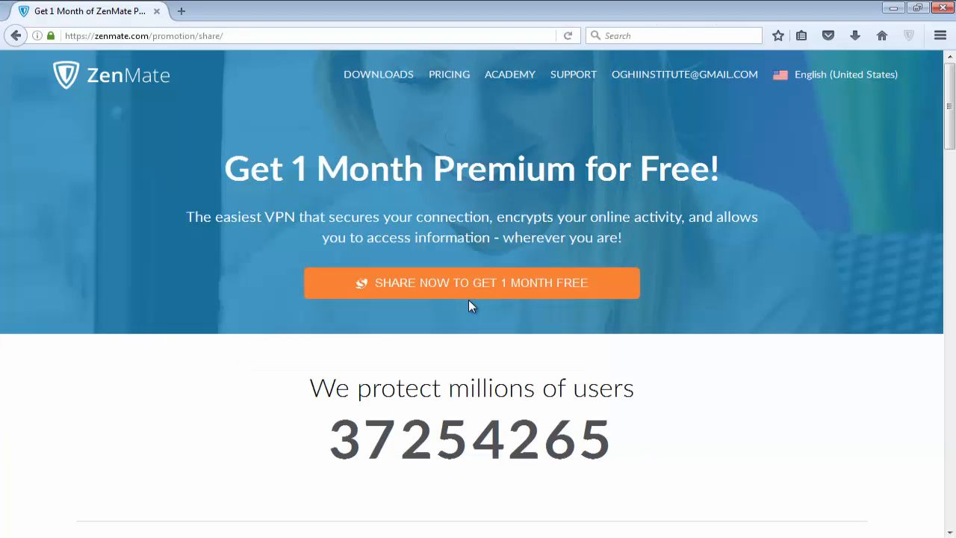
Reopen the premium sharing options and choose to share via Facebook.
{"action": "left_click", "coordinate": [471, 282]}
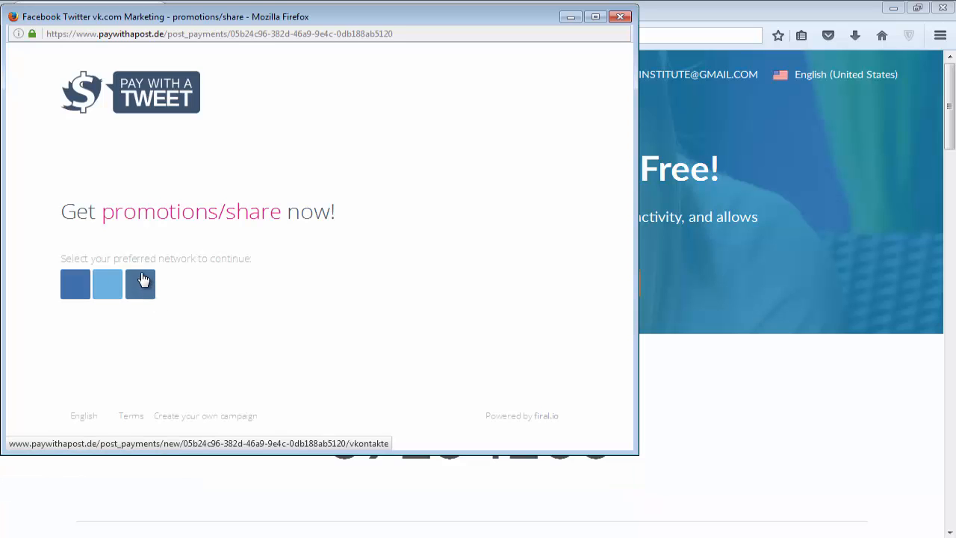
{"action": "left_click", "coordinate": [140, 284]}
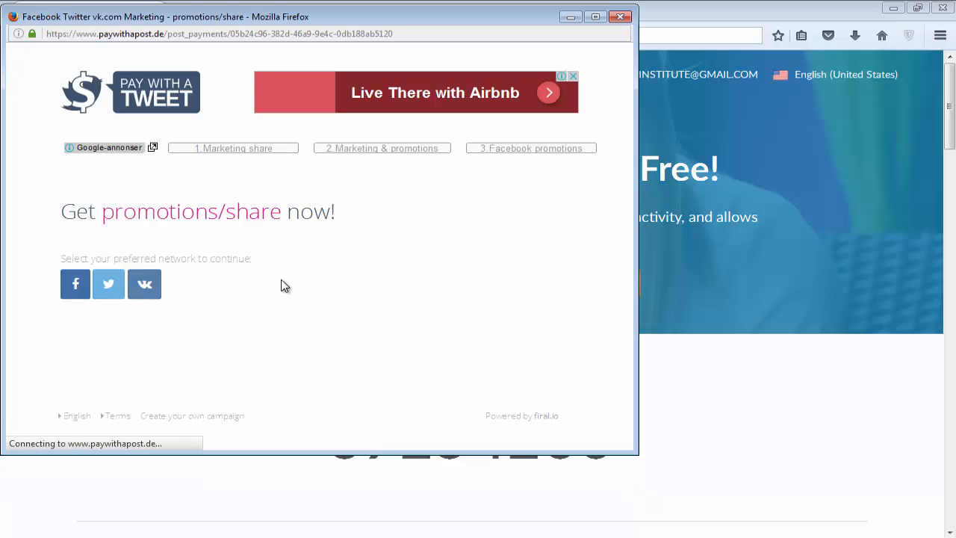
{"action": "left_click", "coordinate": [75, 284]}
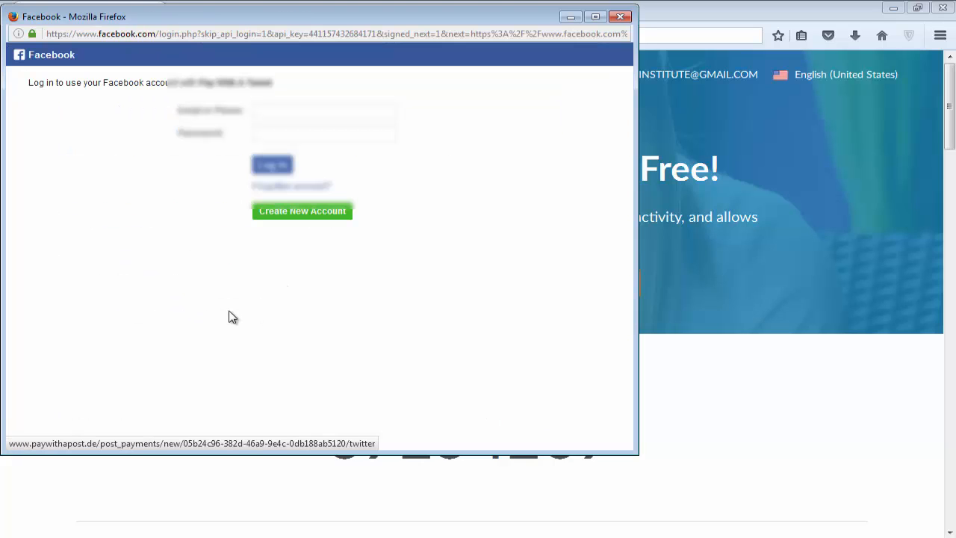
Log in to Facebook and authorize Pay With A Tweet as Helper.
{"action": "left_click", "coordinate": [323, 110]}
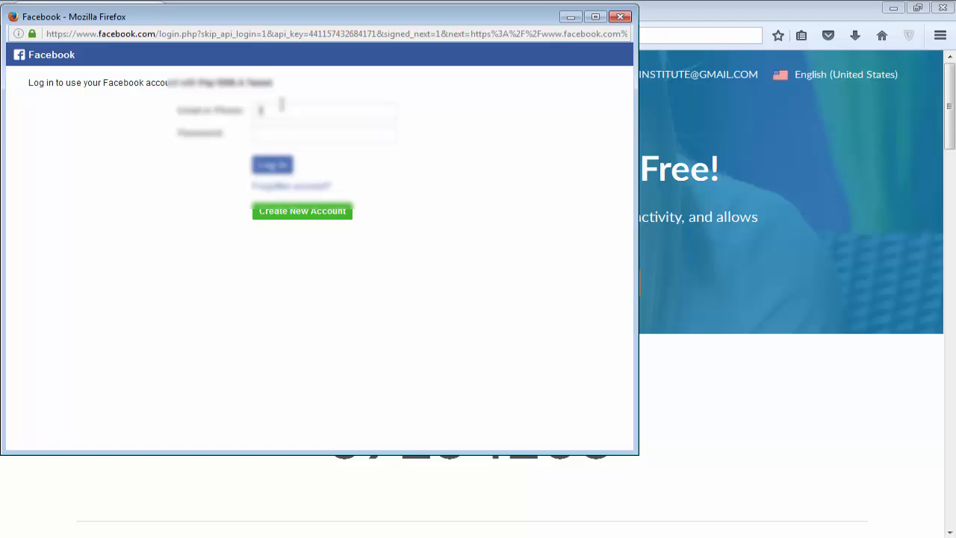
{"action": "left_click", "coordinate": [272, 164]}
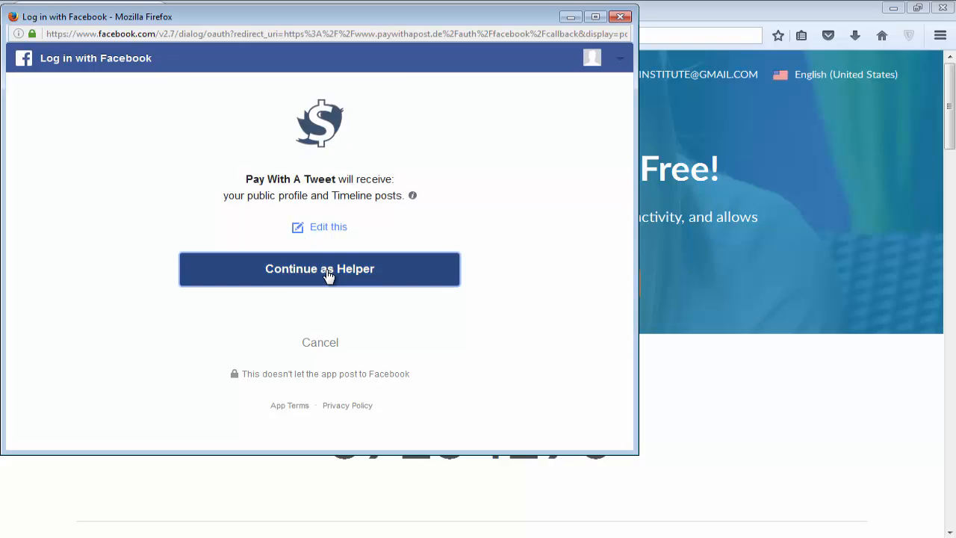
{"action": "left_click", "coordinate": [319, 269]}
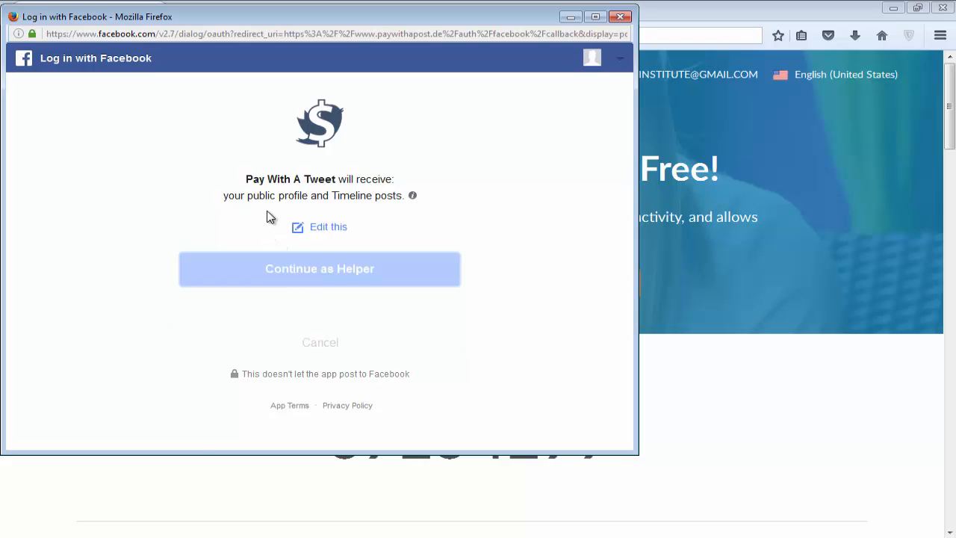
{"action": "left_click", "coordinate": [319, 268]}
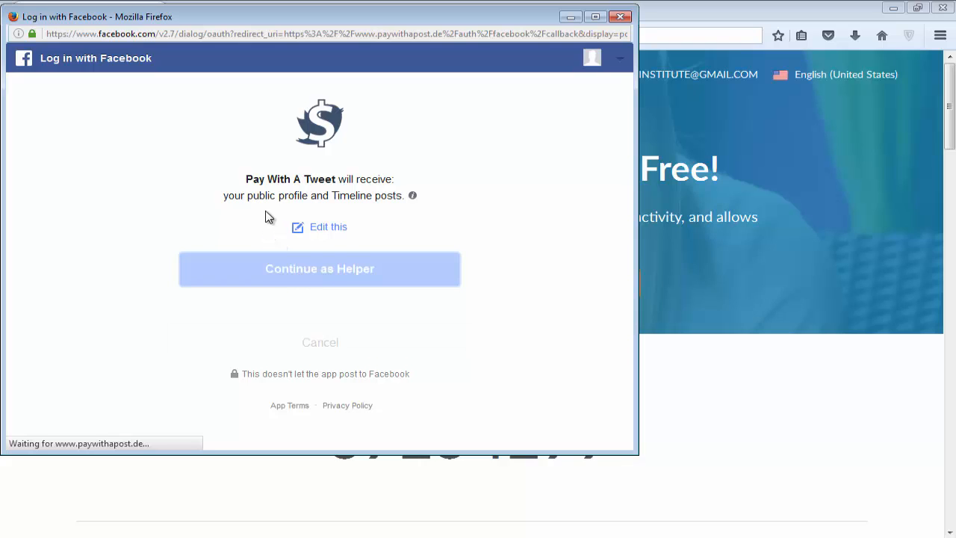
{"action": "left_click", "coordinate": [319, 269]}
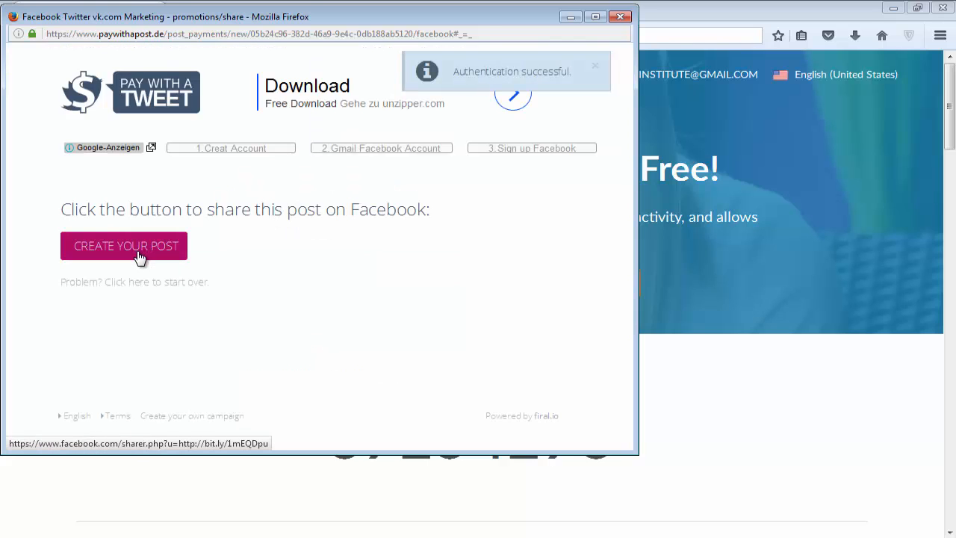
Publish the ZenMate free Premium post publicly on Facebook and verify the share.
{"action": "left_click", "coordinate": [124, 246]}
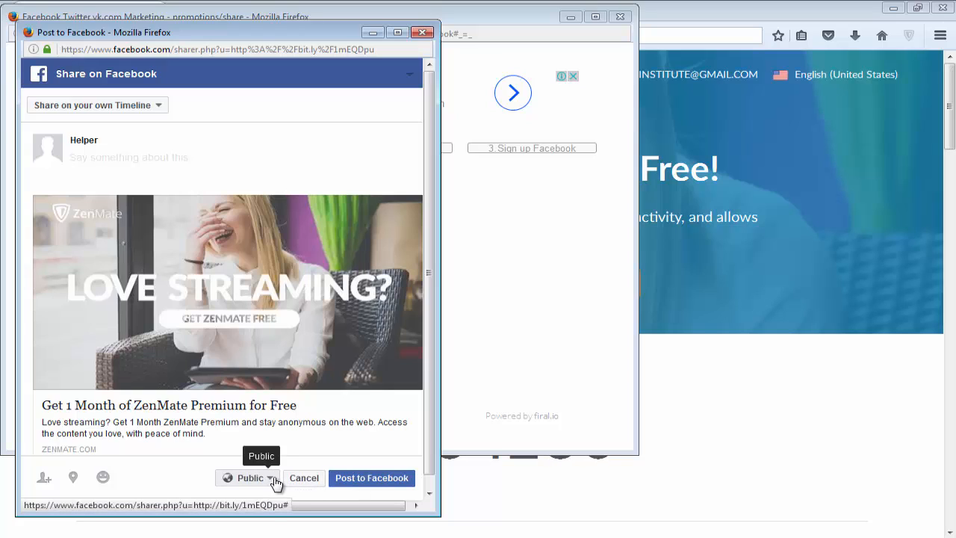
{"action": "left_click", "coordinate": [246, 478]}
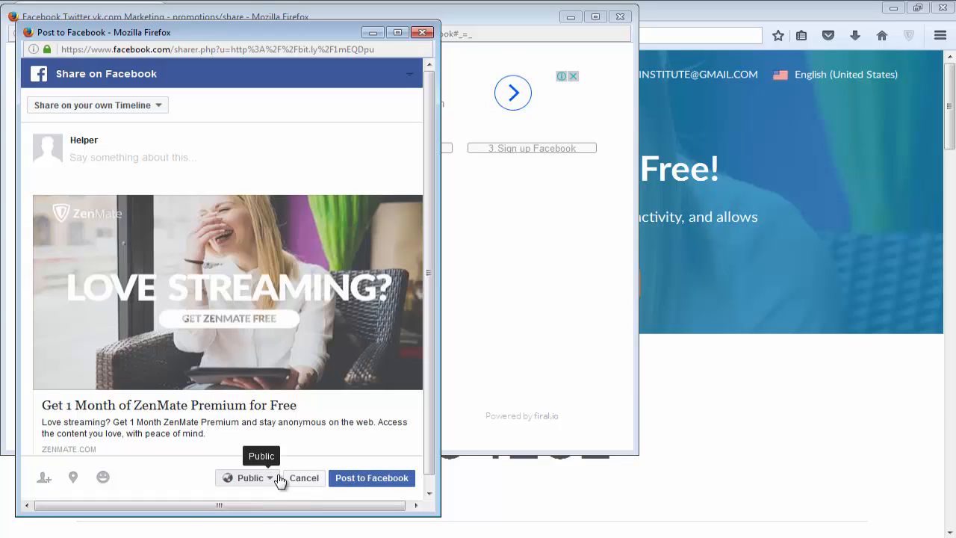
{"action": "left_click", "coordinate": [371, 478]}
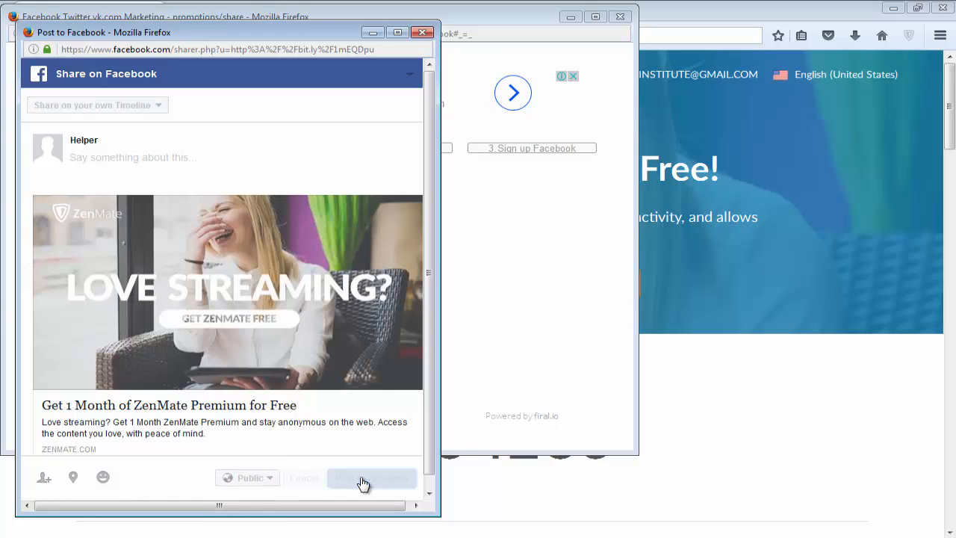
{"action": "left_click", "coordinate": [371, 479]}
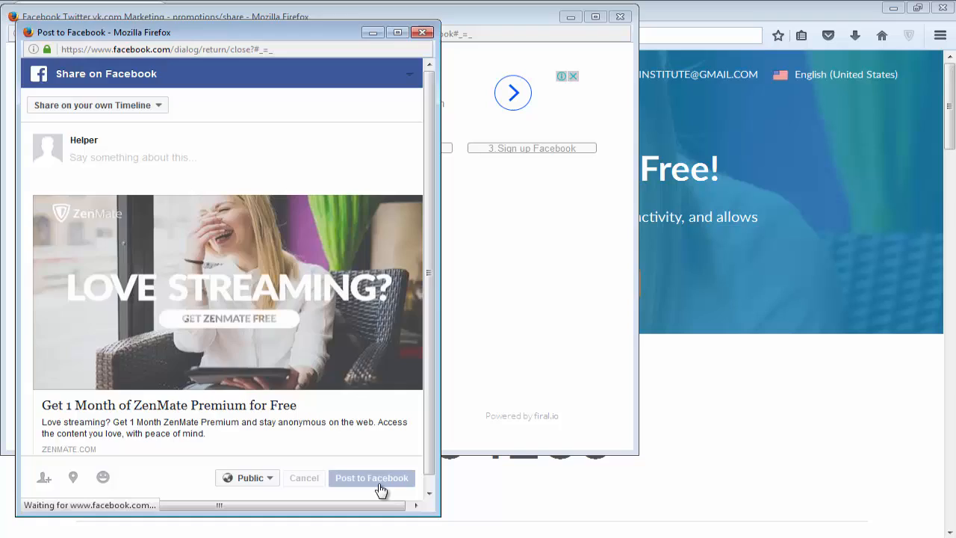
{"action": "left_click", "coordinate": [371, 478]}
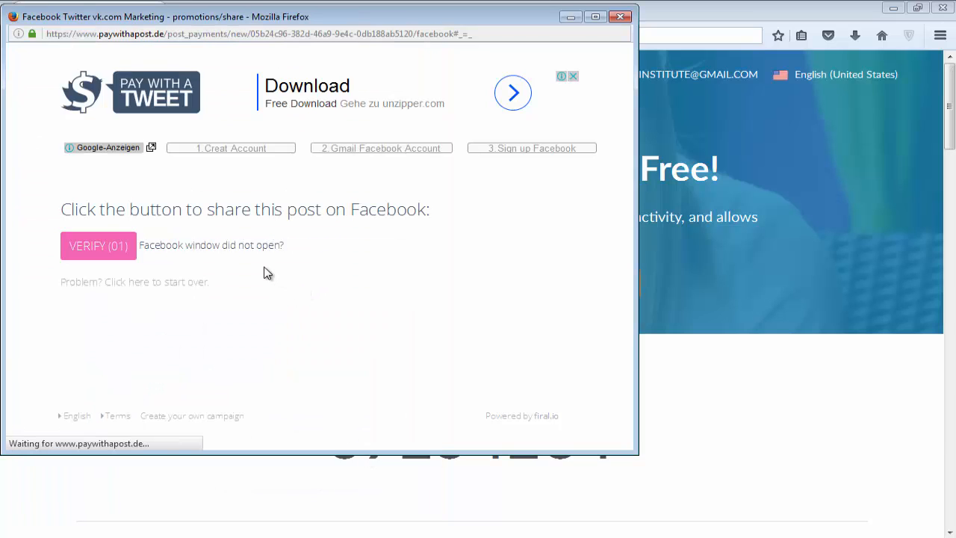
{"action": "left_click", "coordinate": [98, 245]}
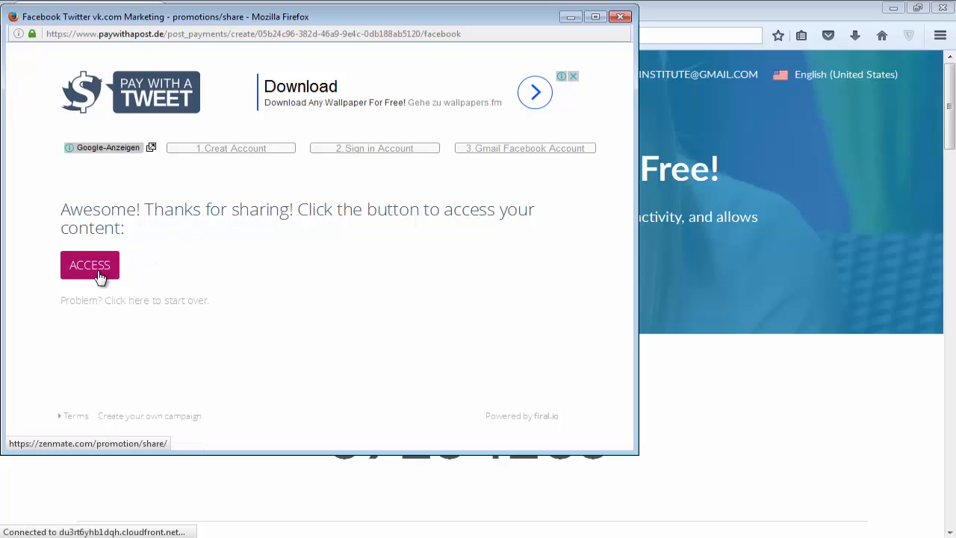
Access the unlocked promotion, claim the free Premium month, and confirm the checkout order.
{"action": "left_click", "coordinate": [89, 264]}
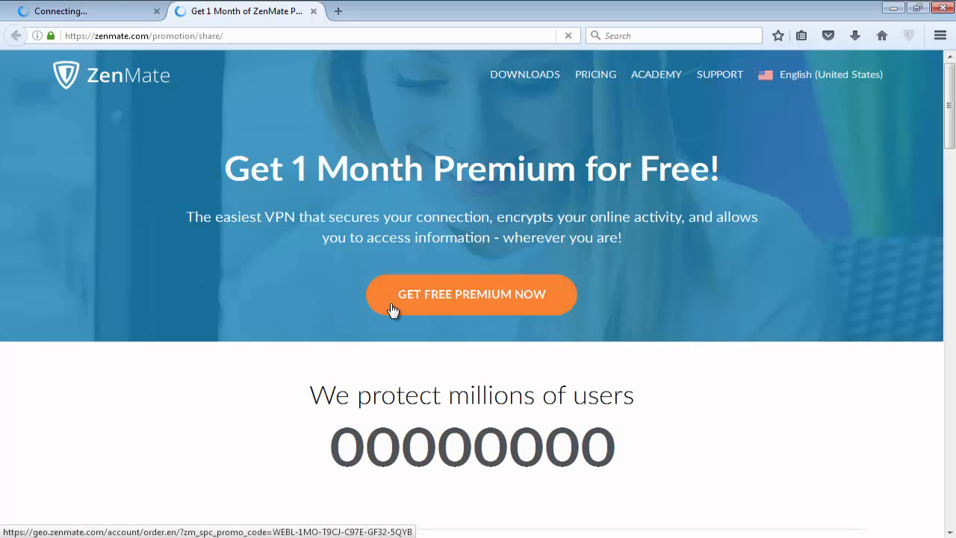
{"action": "left_click", "coordinate": [471, 294]}
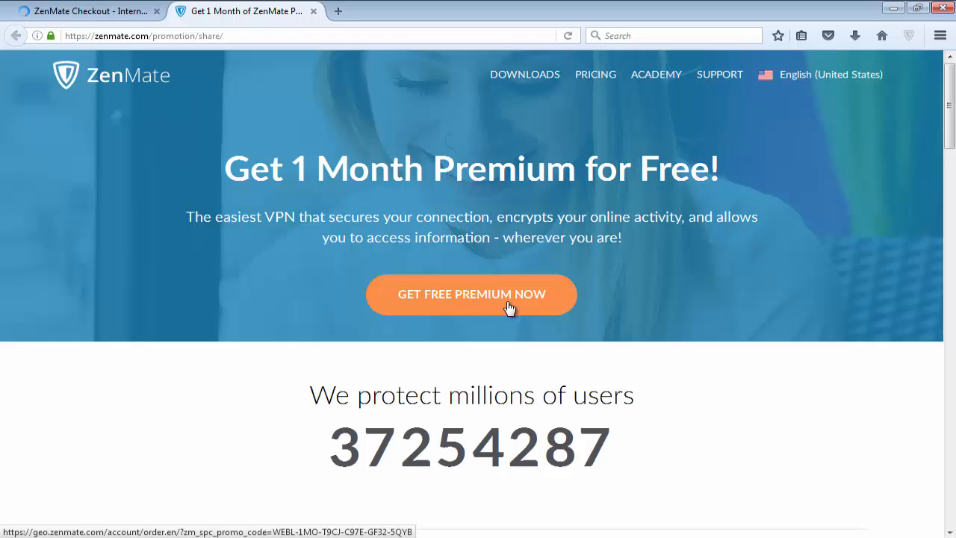
{"action": "left_click", "coordinate": [472, 293]}
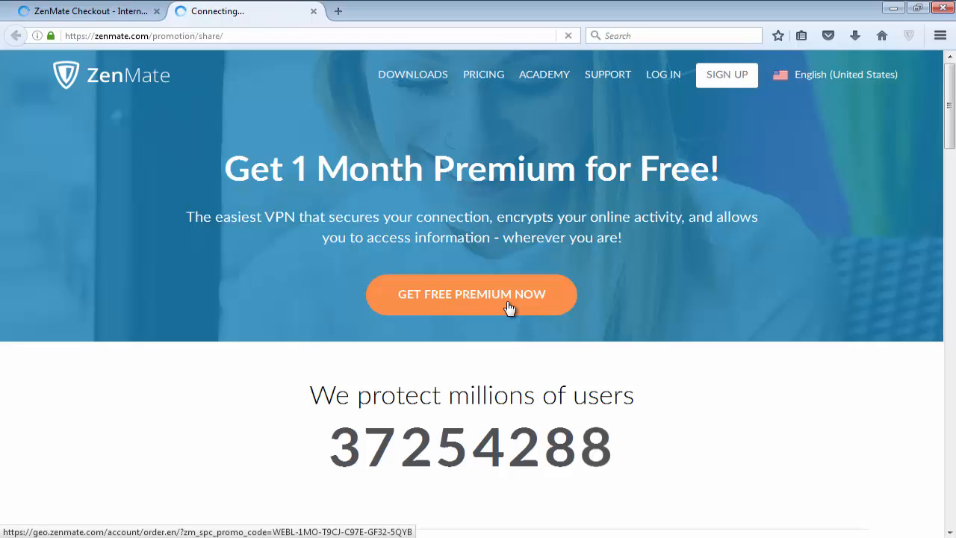
{"action": "left_click", "coordinate": [471, 293]}
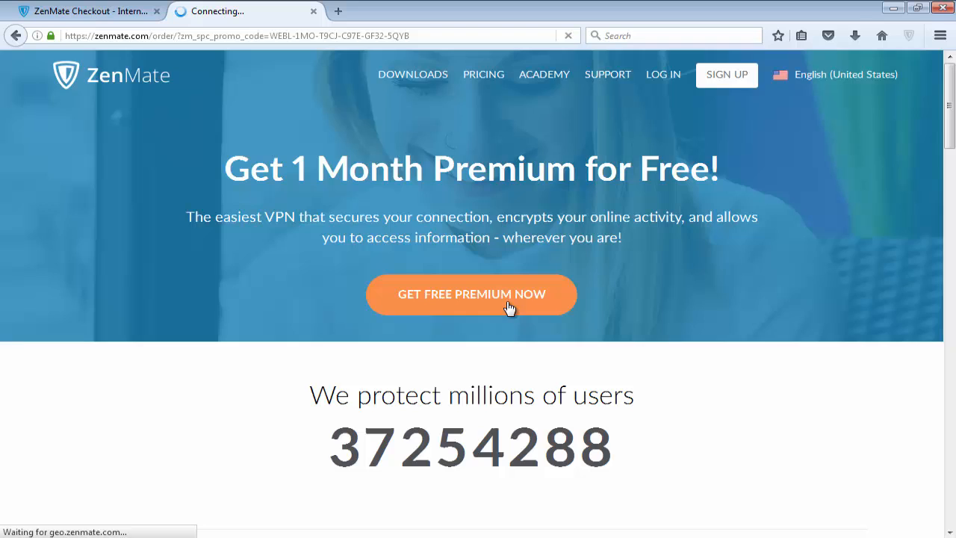
{"action": "left_click", "coordinate": [472, 294]}
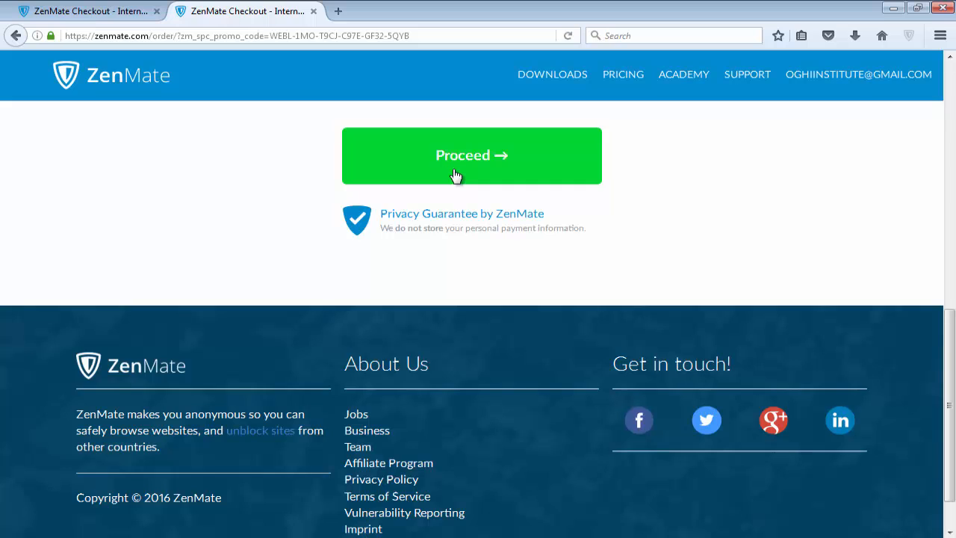
{"action": "left_click", "coordinate": [471, 156]}
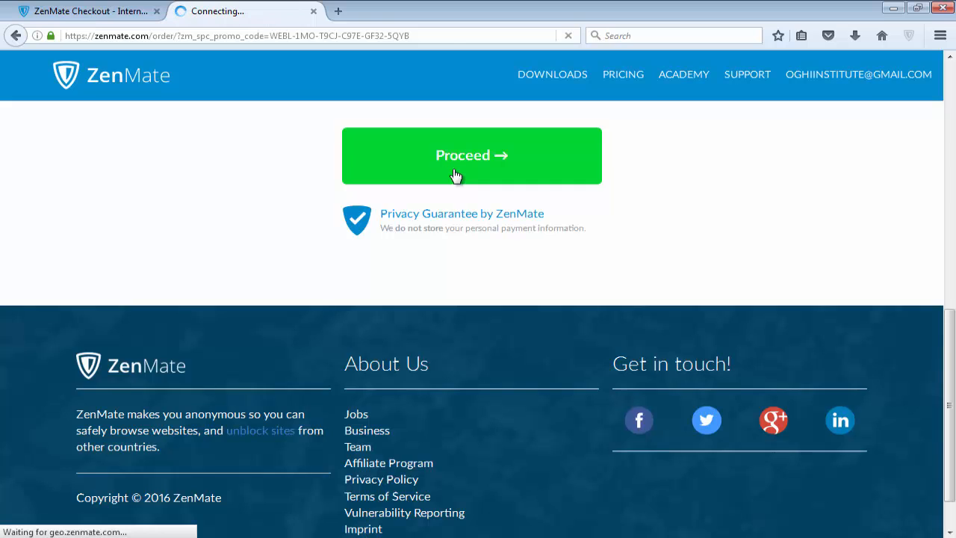
{"action": "left_click", "coordinate": [470, 155]}
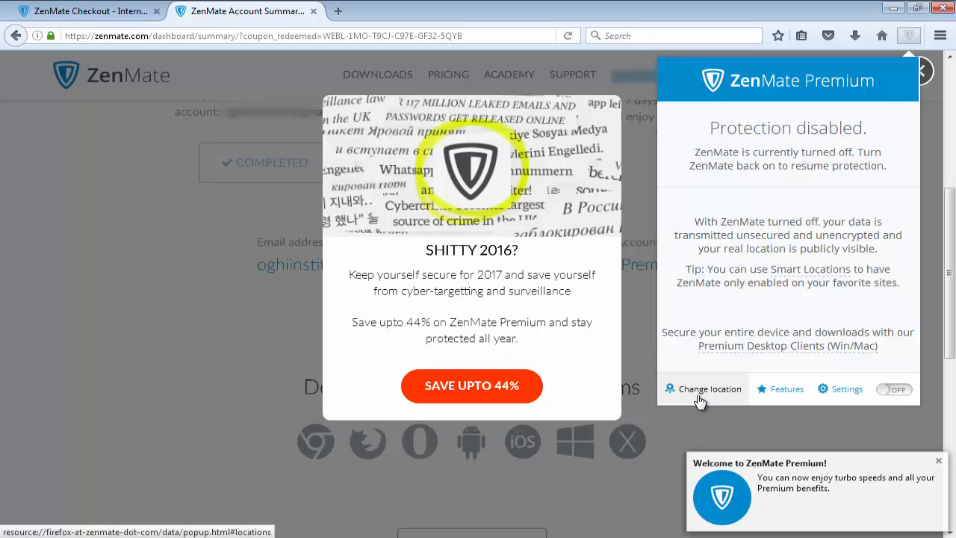
Open Change location and scroll the country list, confirming every CHANGE button is enabled.
{"action": "left_click", "coordinate": [703, 388]}
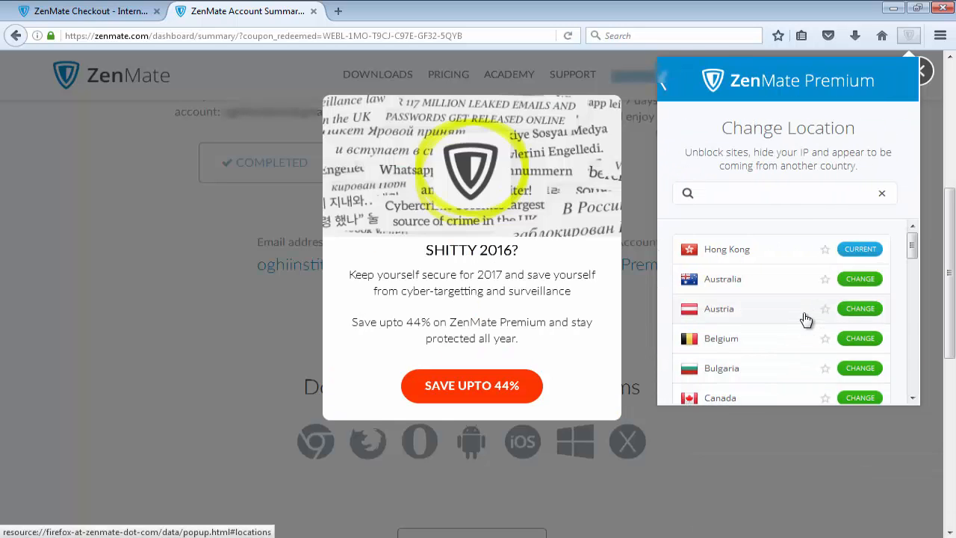
{"action": "scroll", "scroll_direction": "down", "scroll_amount": 3}
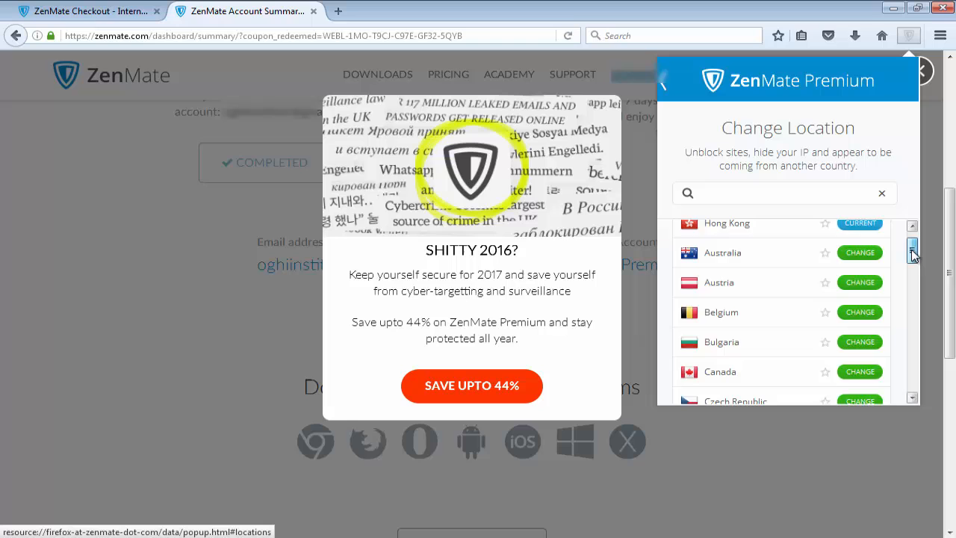
{"action": "scroll", "scroll_direction": "down", "scroll_amount": 3}
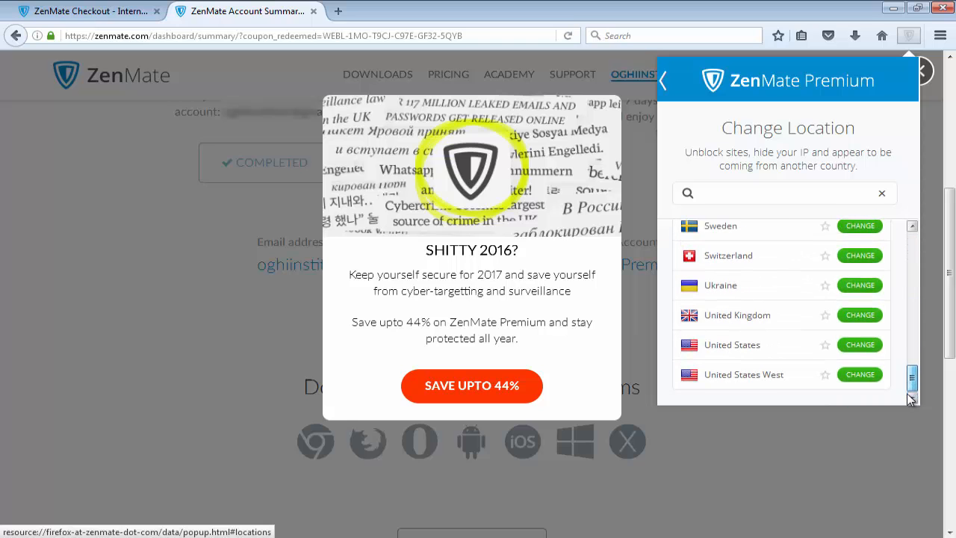
{"action": "scroll", "scroll_direction": "up", "scroll_amount": 3}
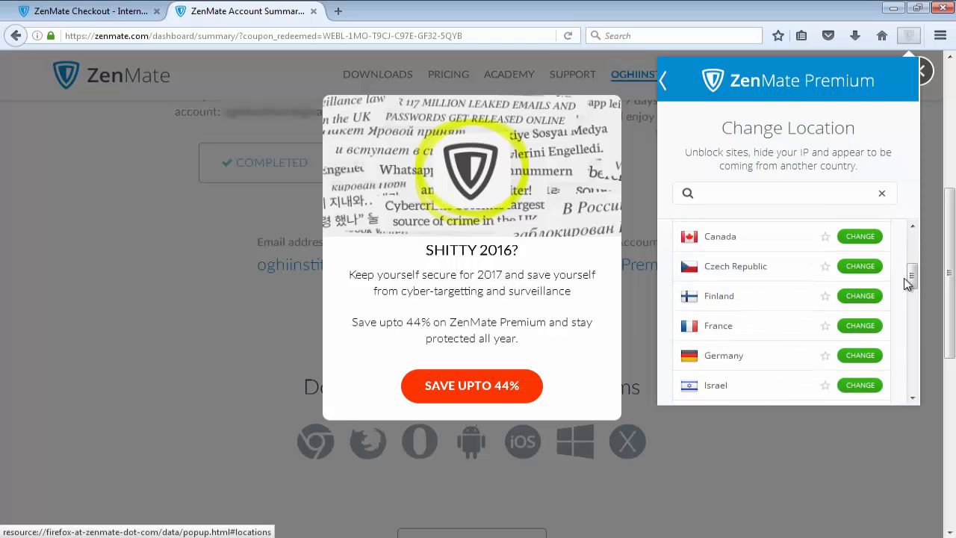
{"action": "scroll", "scroll_direction": "down", "scroll_amount": 3}
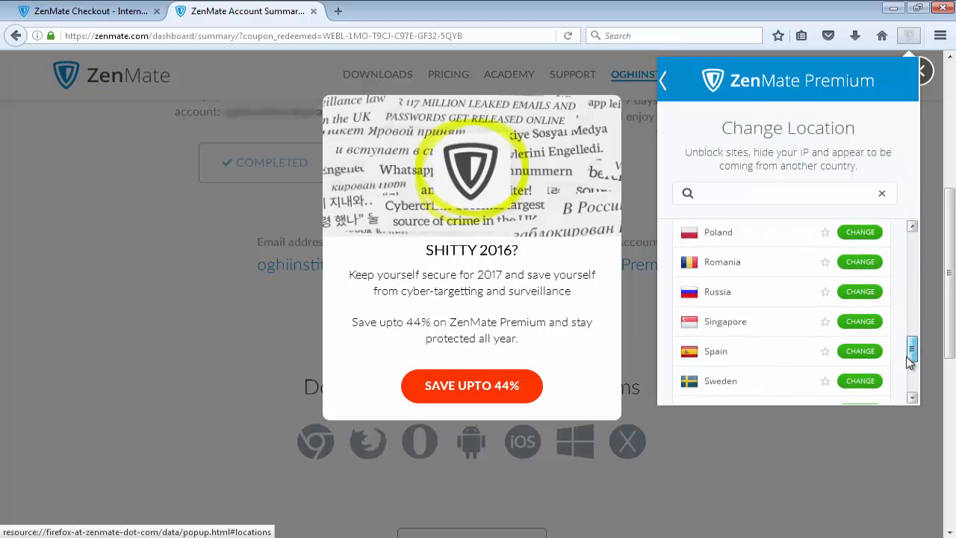
{"action": "scroll", "scroll_direction": "up", "scroll_amount": 3}
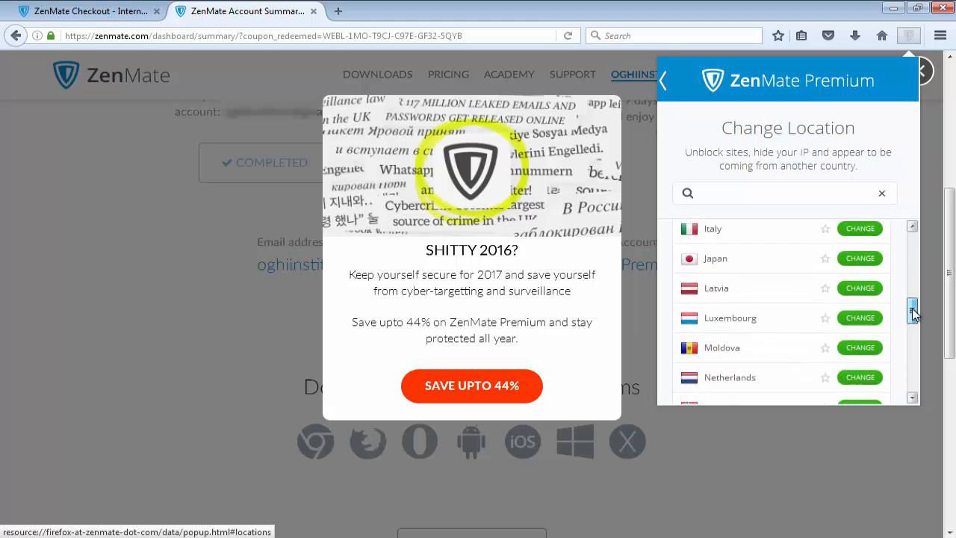
{"action": "scroll", "scroll_direction": "up", "scroll_amount": 3}
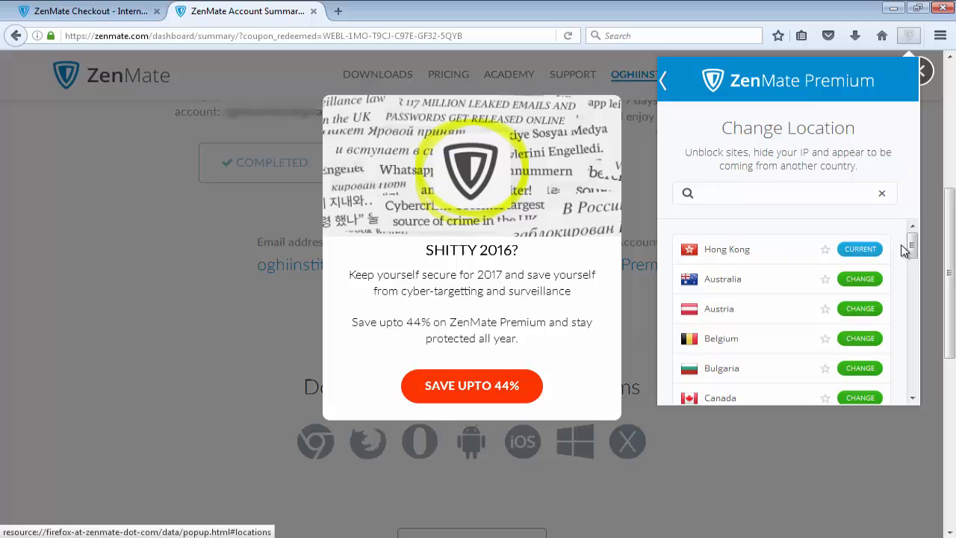